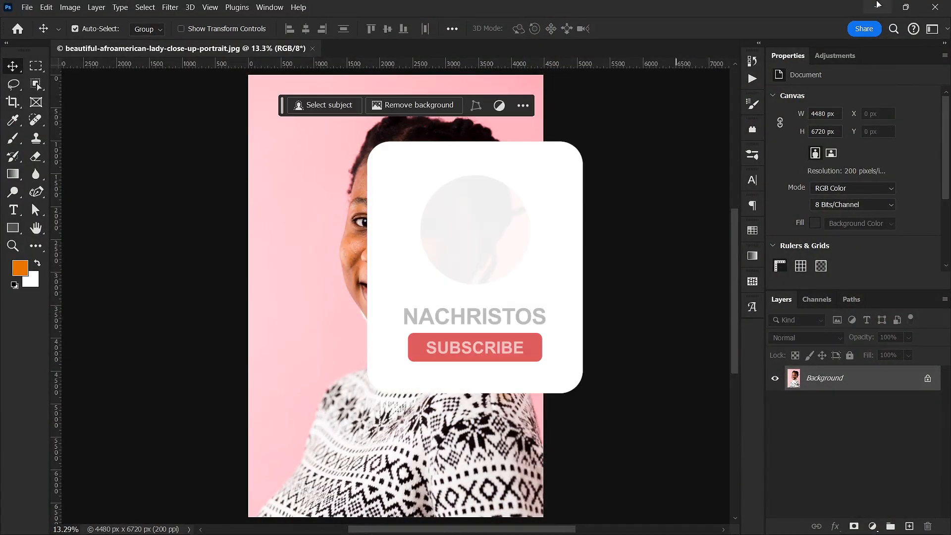
Duplicate the portrait layer (Ctrl+J) and add a Black & White adjustment with its mask inverted to black.
click(475, 348)
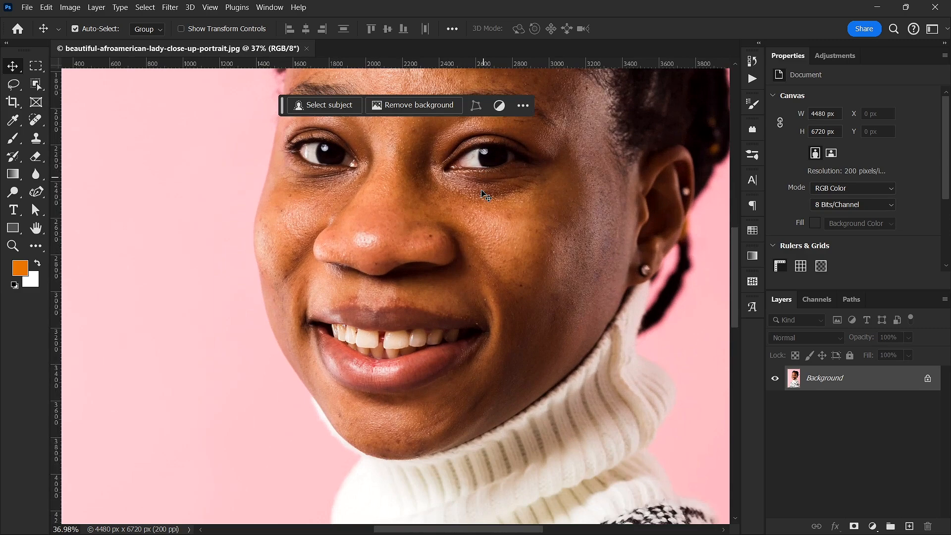
key(ctrl+j)
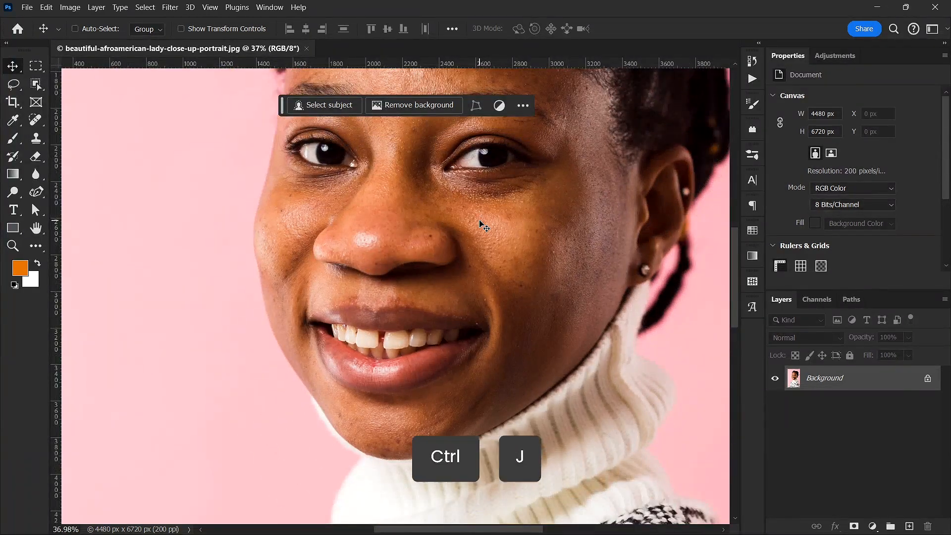
key(ctrl+j)
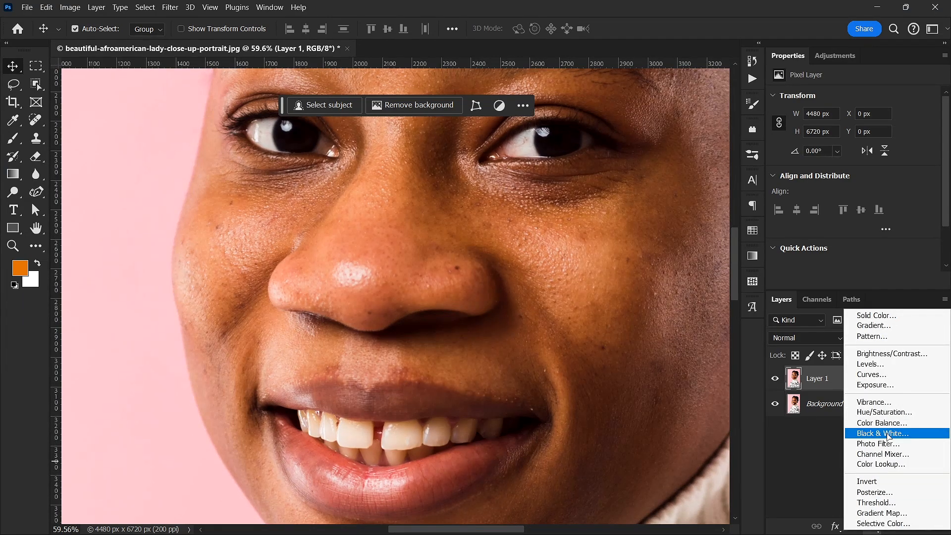
click(879, 433)
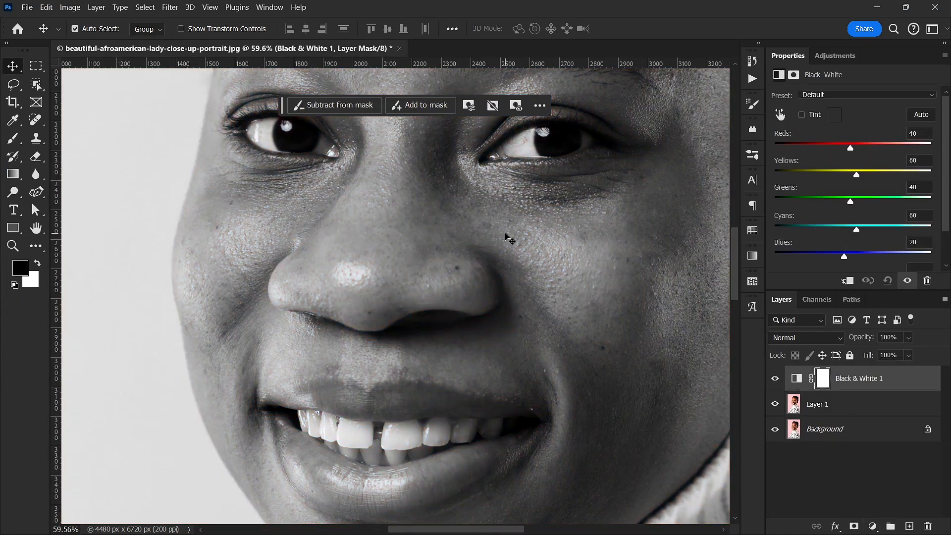
key(ctrl+i)
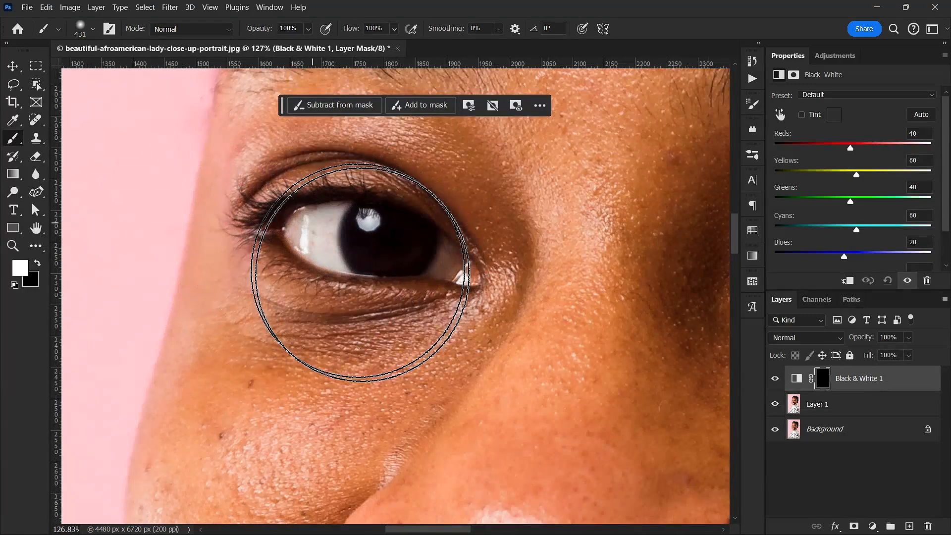
Paint white on the Black & White mask over the whites of the left and right eyes.
key(ctrl+z)
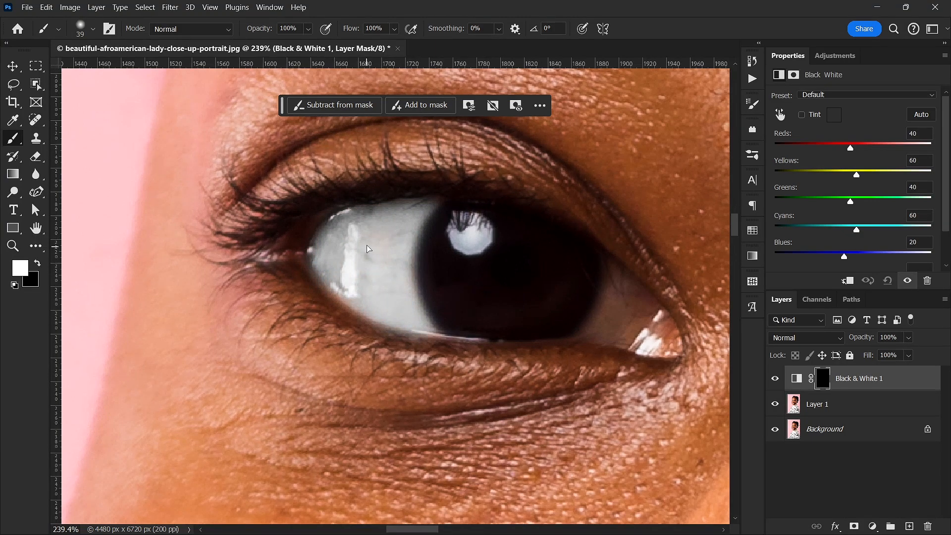
mouse_move(602, 320)
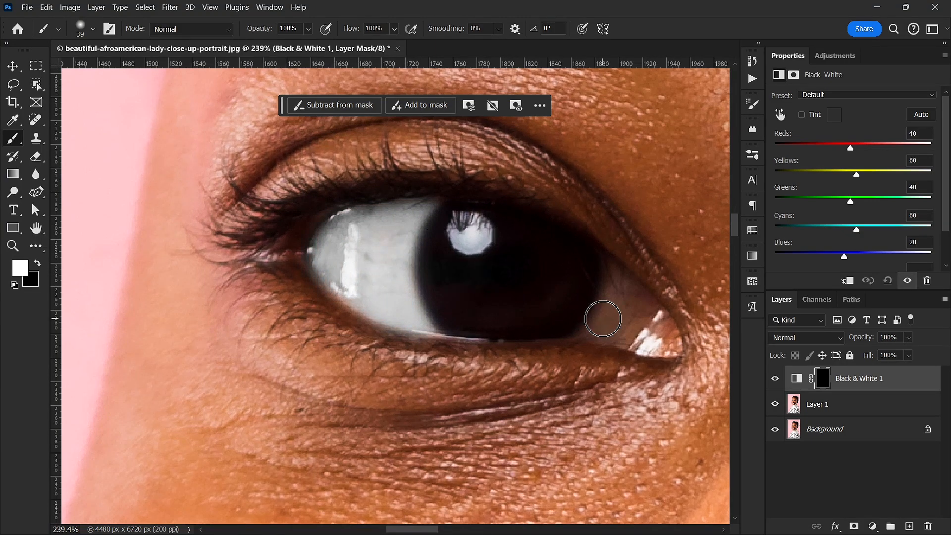
drag(603, 319, 624, 283)
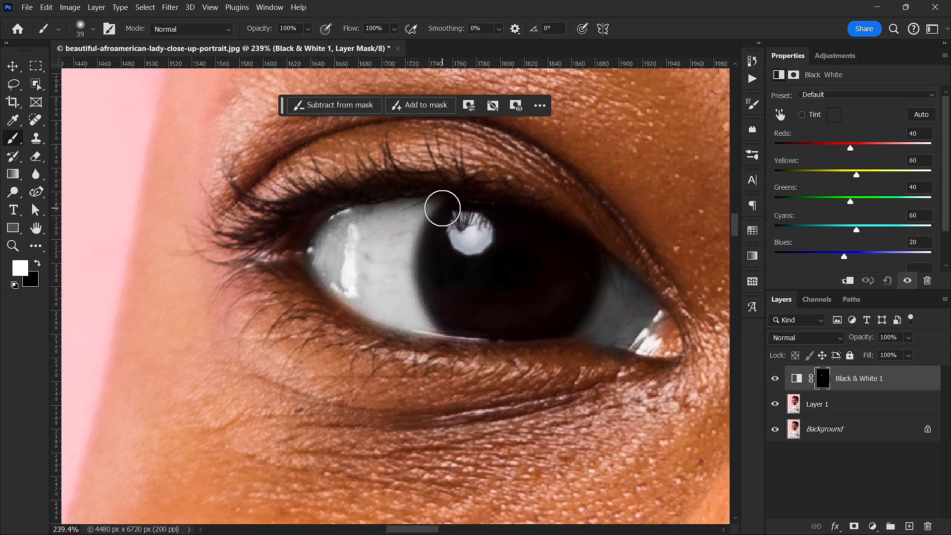
scroll(down, 3)
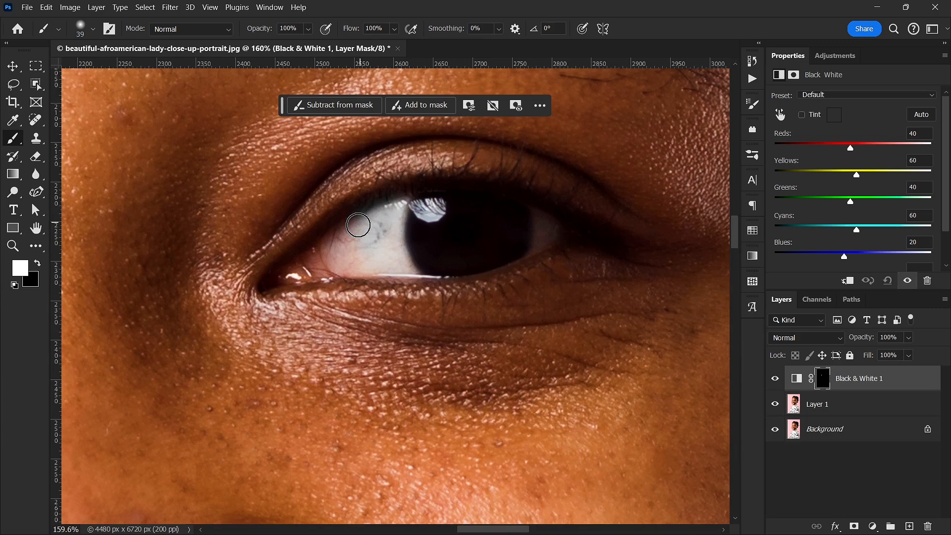
drag(357, 224, 418, 263)
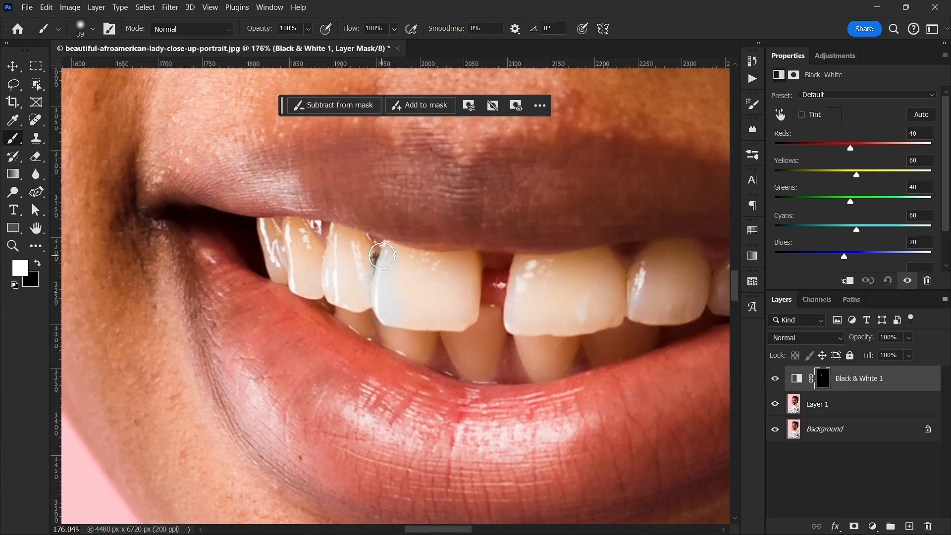
Paint the mask over the front tooth, the teeth left of it and the lower left teeth.
drag(382, 255, 423, 322)
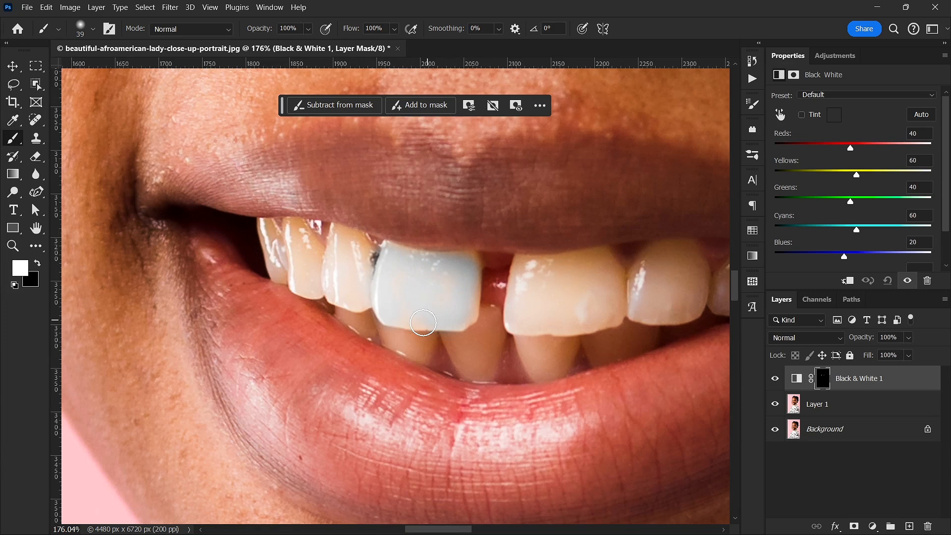
drag(424, 321, 329, 261)
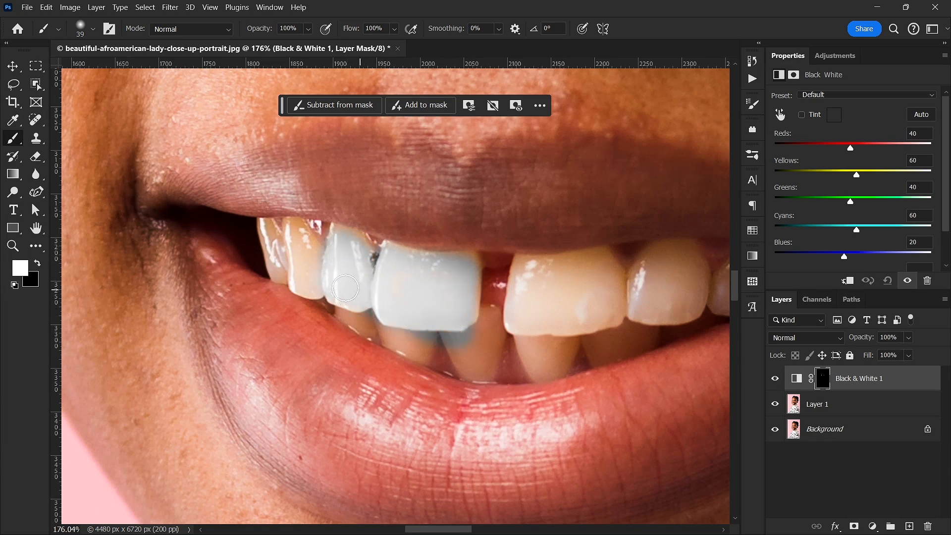
drag(346, 288, 285, 228)
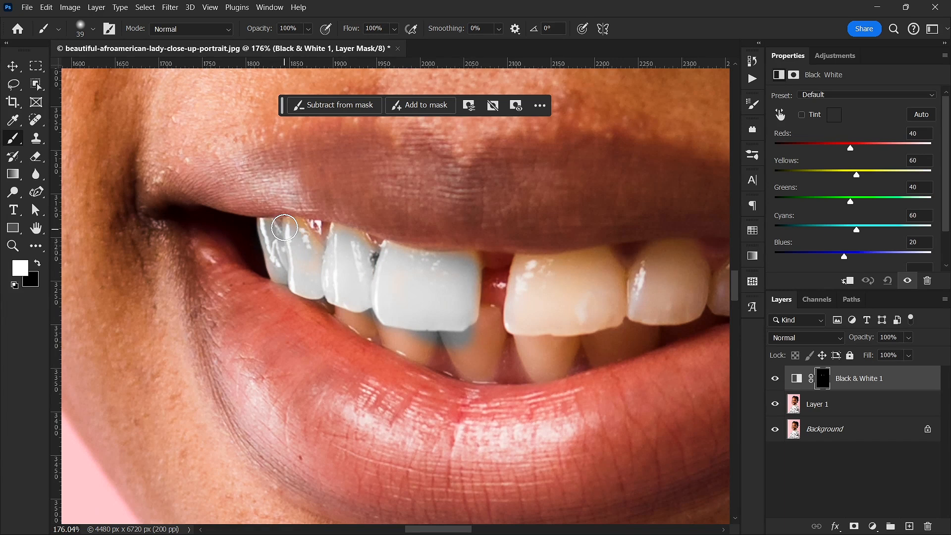
drag(285, 228, 383, 321)
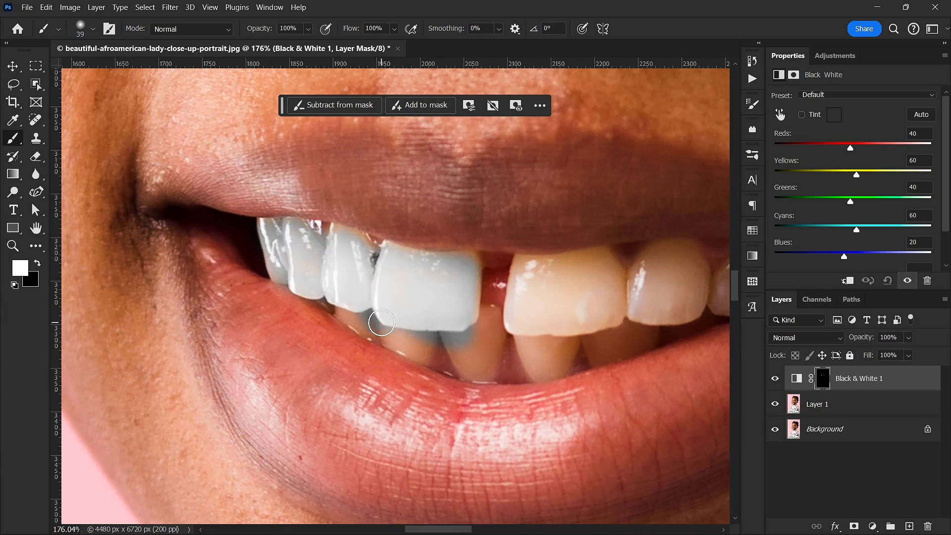
drag(383, 321, 392, 335)
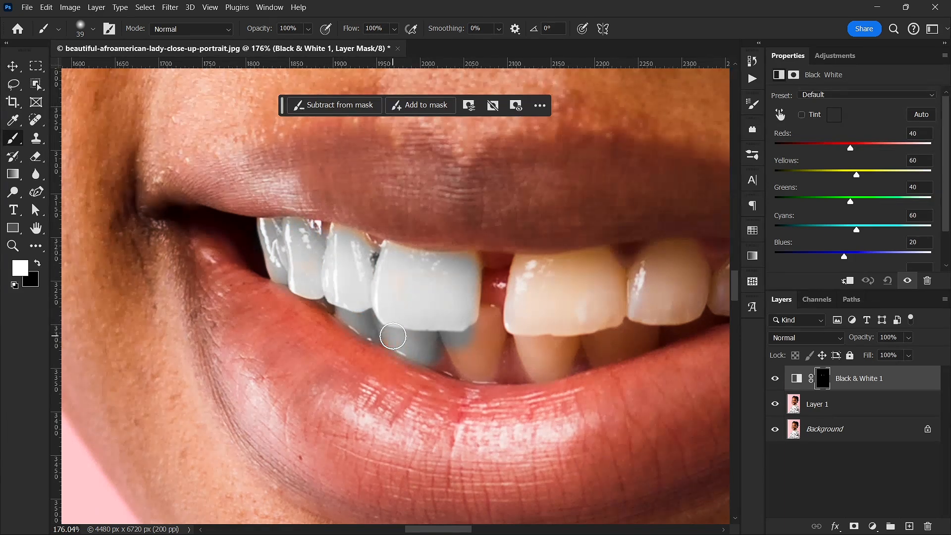
drag(392, 336, 488, 356)
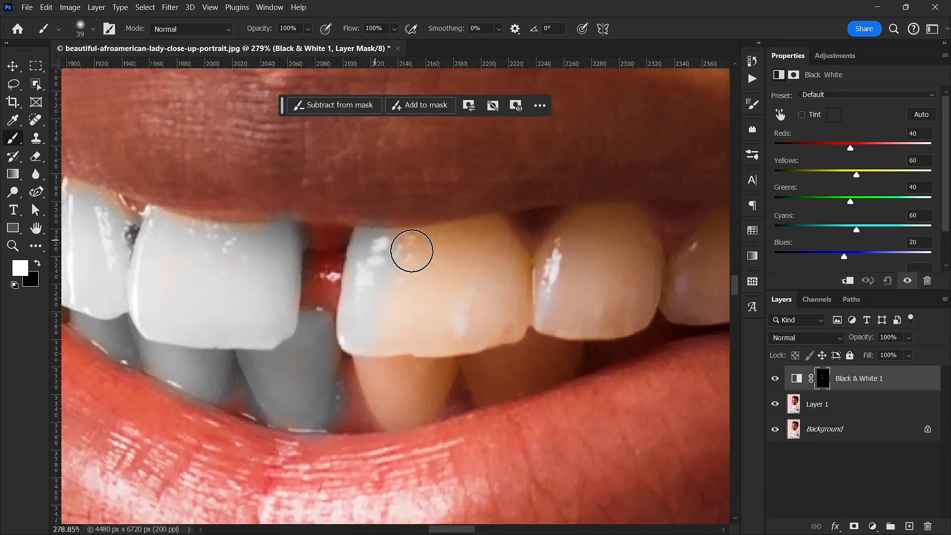
Paint the mask over the teeth right of the gap out to the right corner of the mouth.
drag(411, 250, 459, 280)
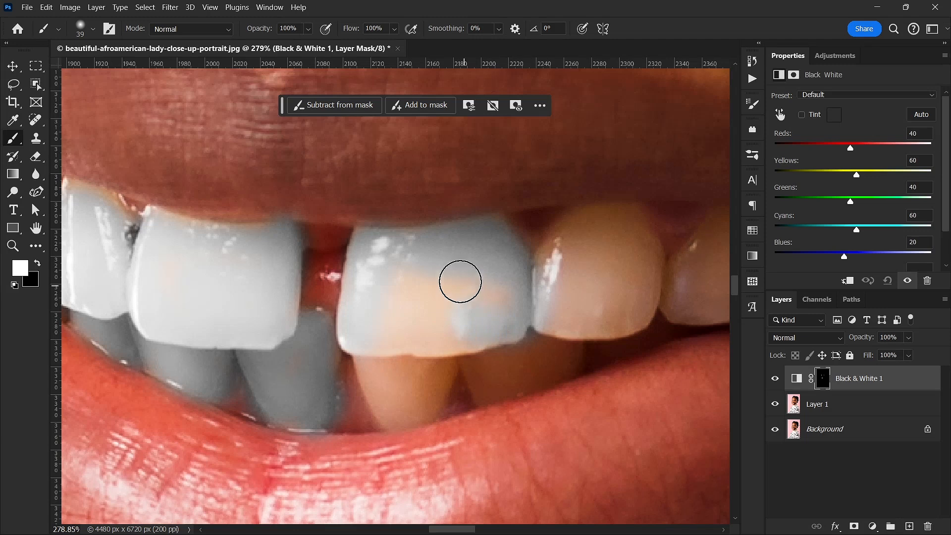
drag(459, 280, 470, 332)
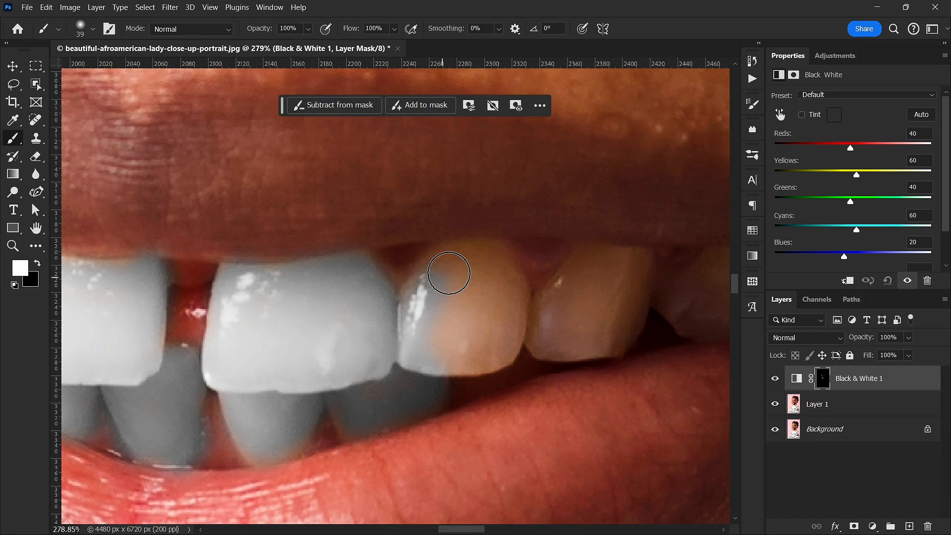
drag(449, 273, 435, 335)
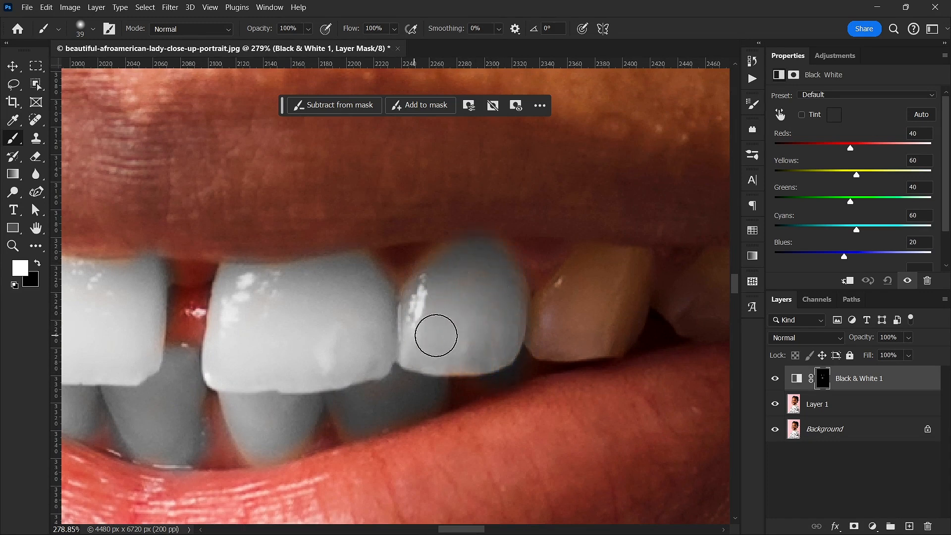
drag(436, 336, 416, 398)
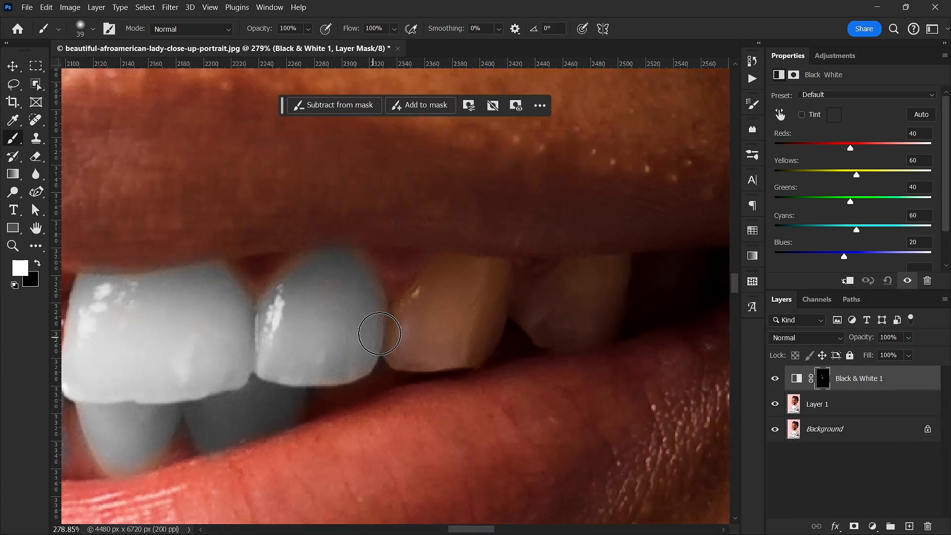
drag(379, 332, 479, 277)
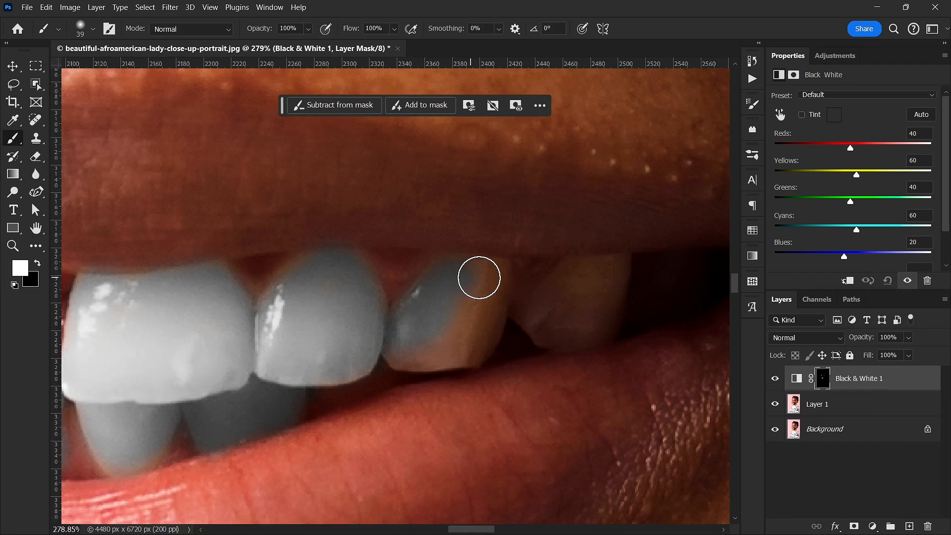
drag(479, 277, 474, 335)
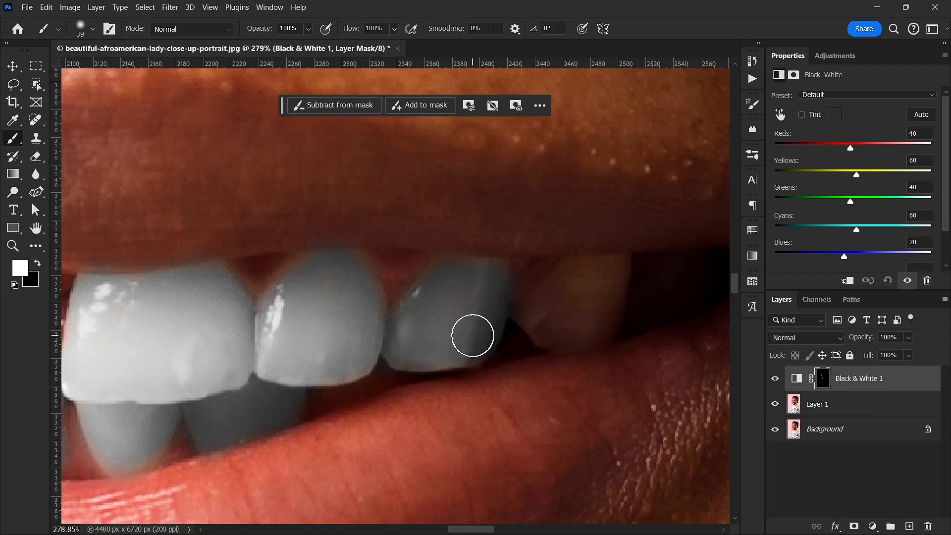
drag(472, 335, 574, 279)
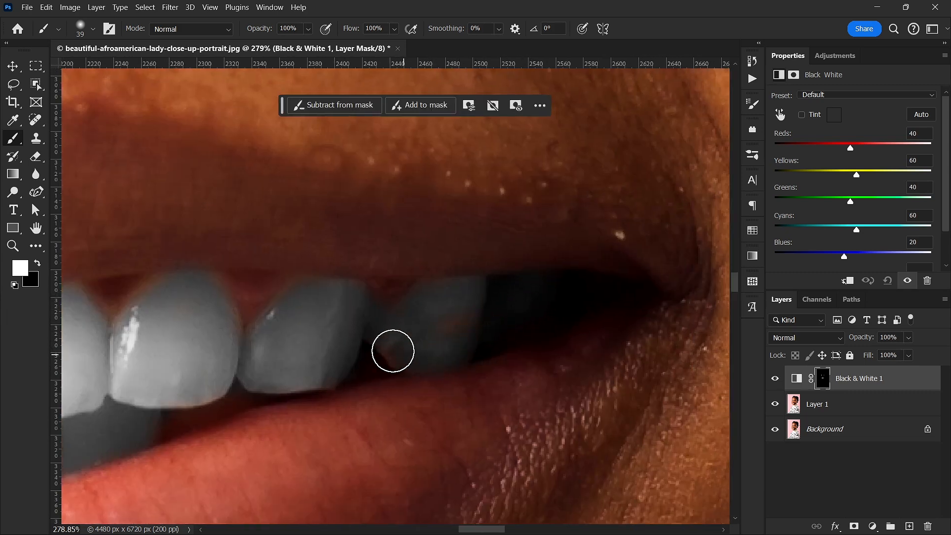
drag(393, 350, 565, 319)
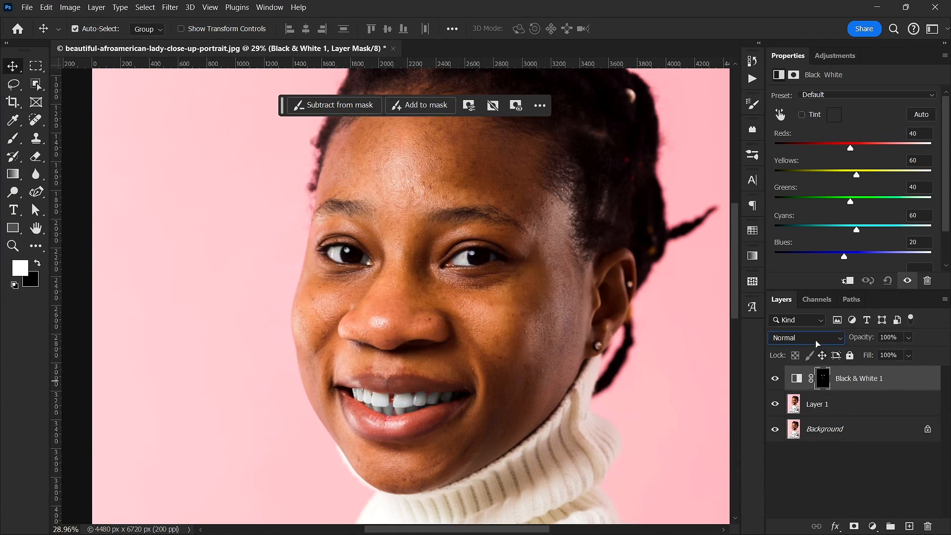
Browse the Black & White layer's blend modes to preview a lighter, brighter result.
click(801, 337)
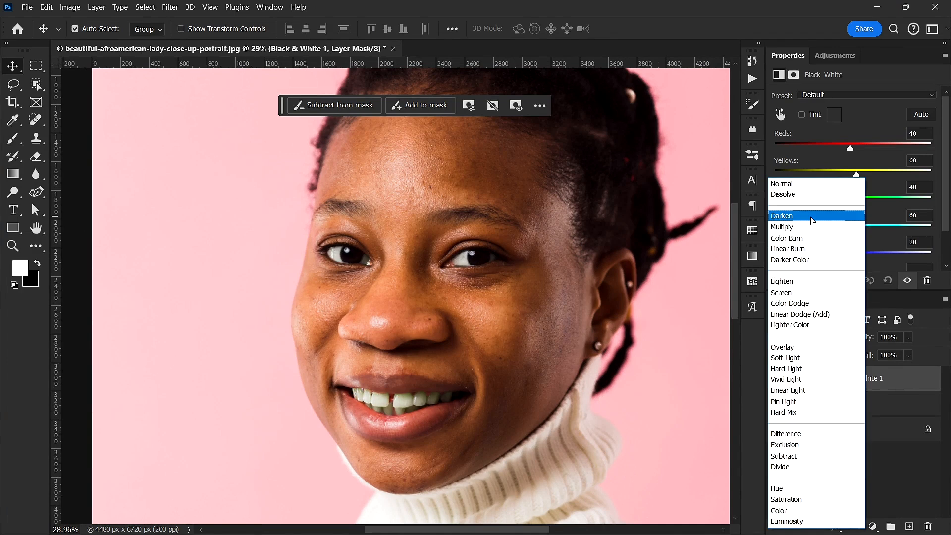
mouse_move(806, 325)
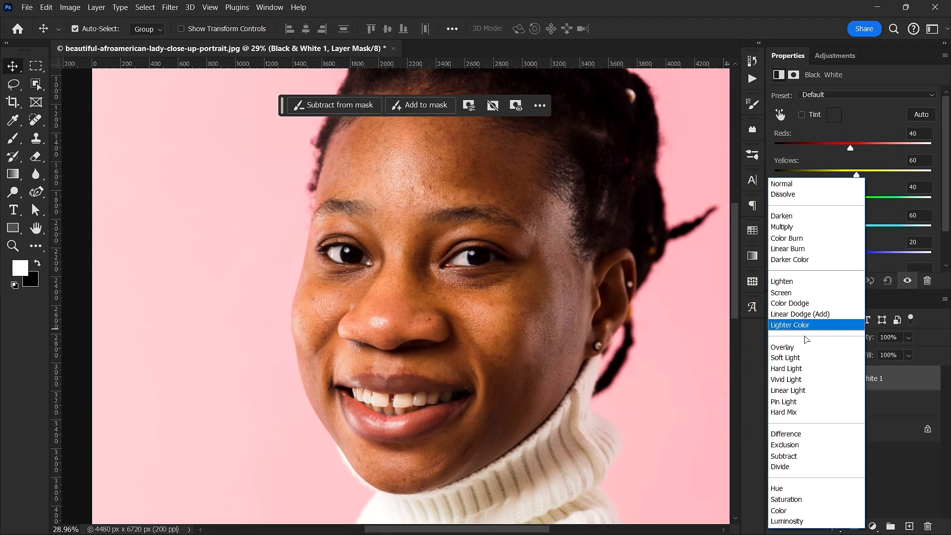
mouse_move(809, 226)
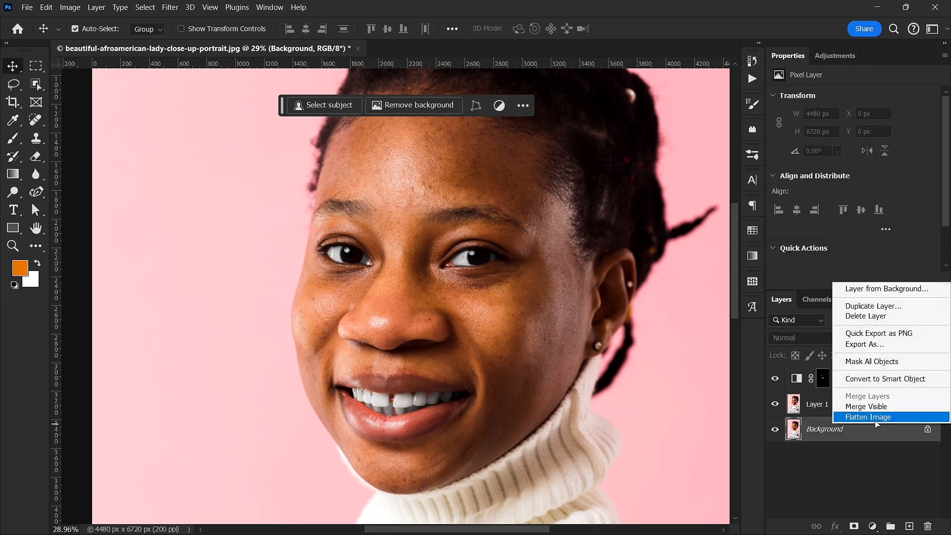
Flatten all layers into one image and heal a blemish on the forehead.
click(867, 416)
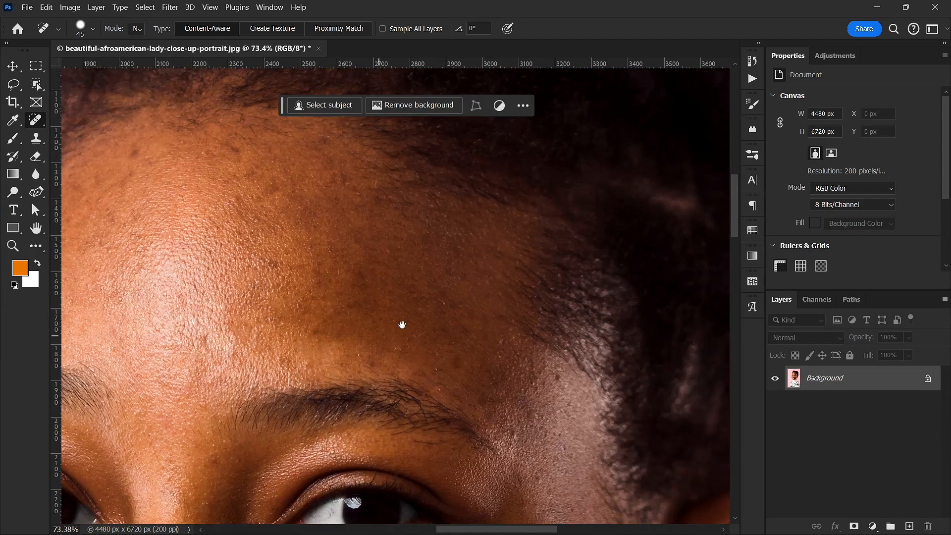
click(425, 340)
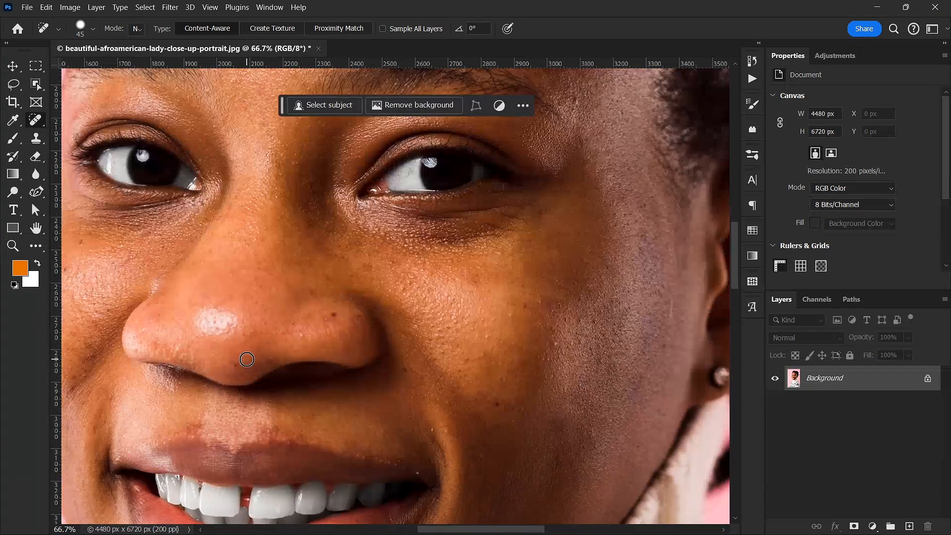
mouse_move(431, 431)
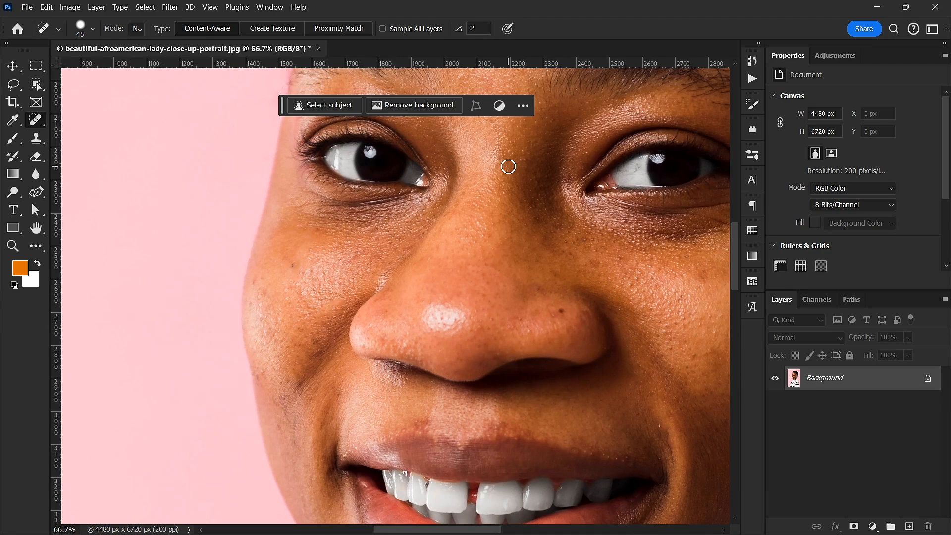
mouse_move(251, 309)
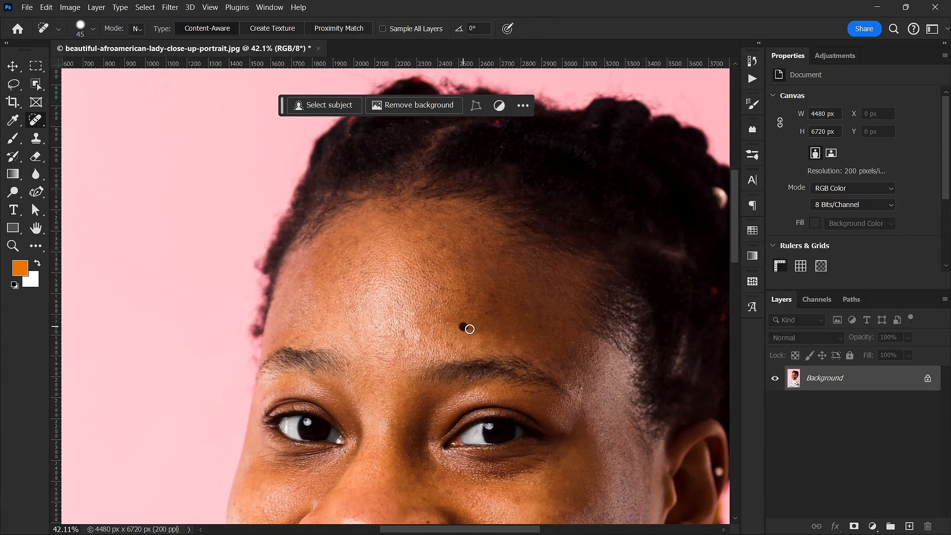
mouse_move(582, 334)
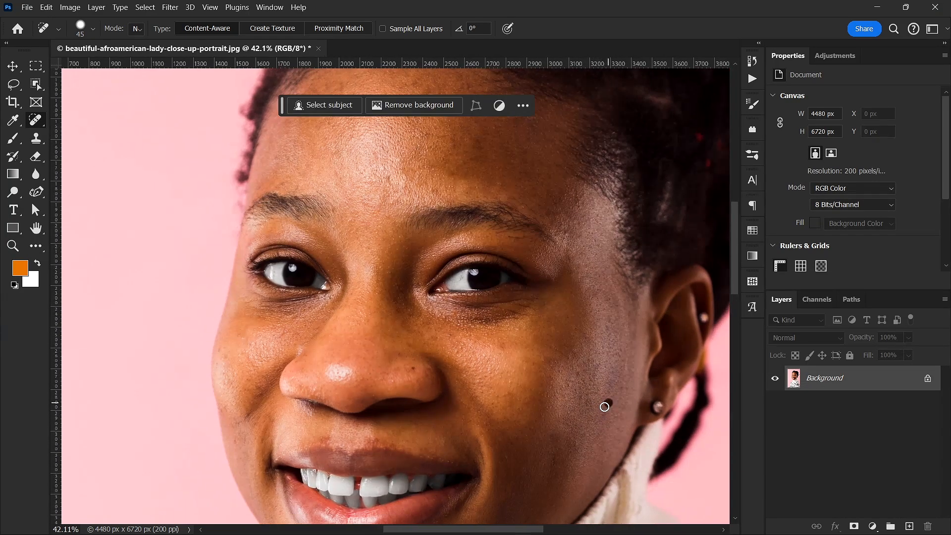
mouse_move(602, 305)
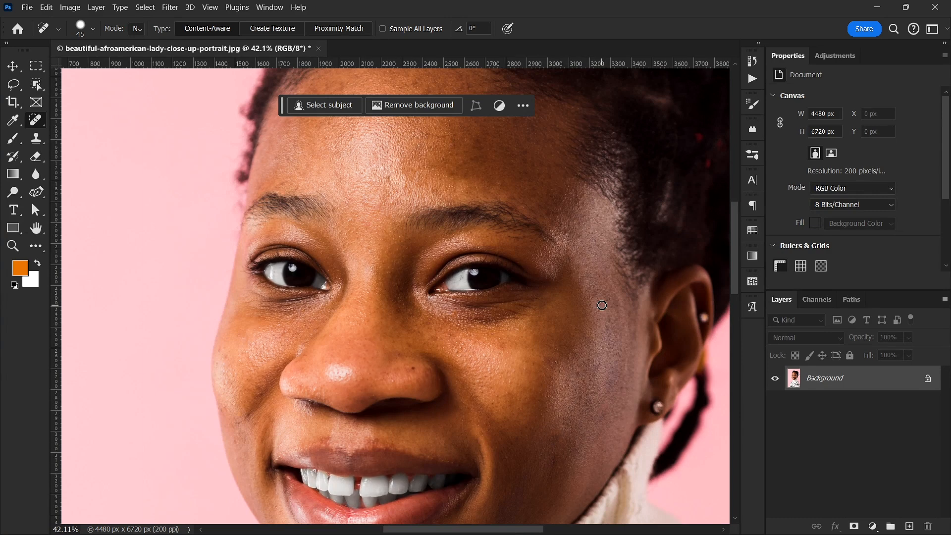
Heal a dark spot on the cheek near the ear with the Spot Healing Brush.
click(509, 326)
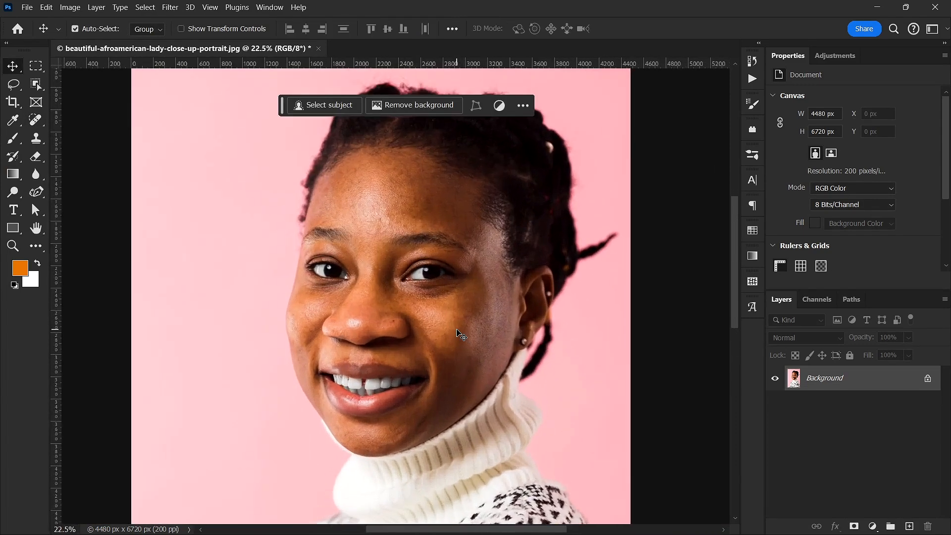
Undo a stray layer duplicate, then run the Advance FS_PM action, accepting its Gaussian Blur.
key(Ctrl+J)
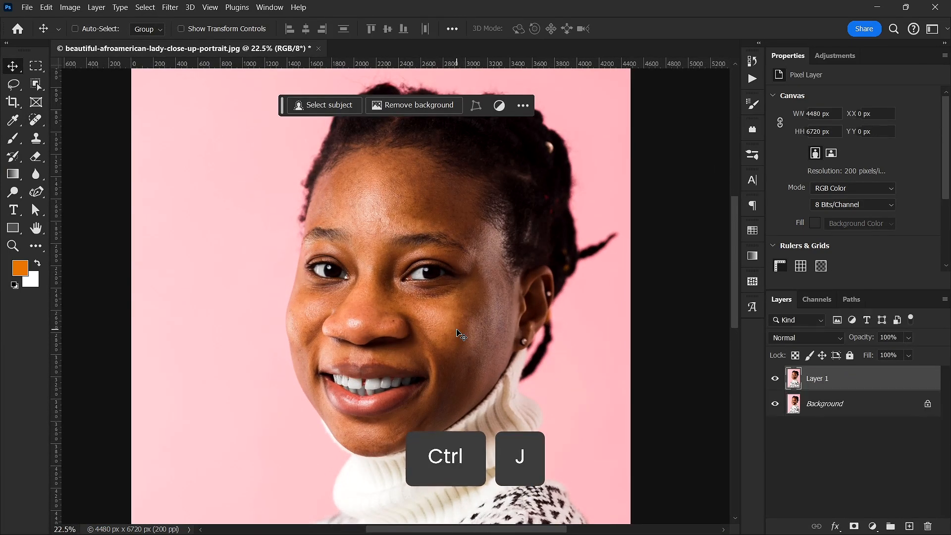
key(ctrl+j)
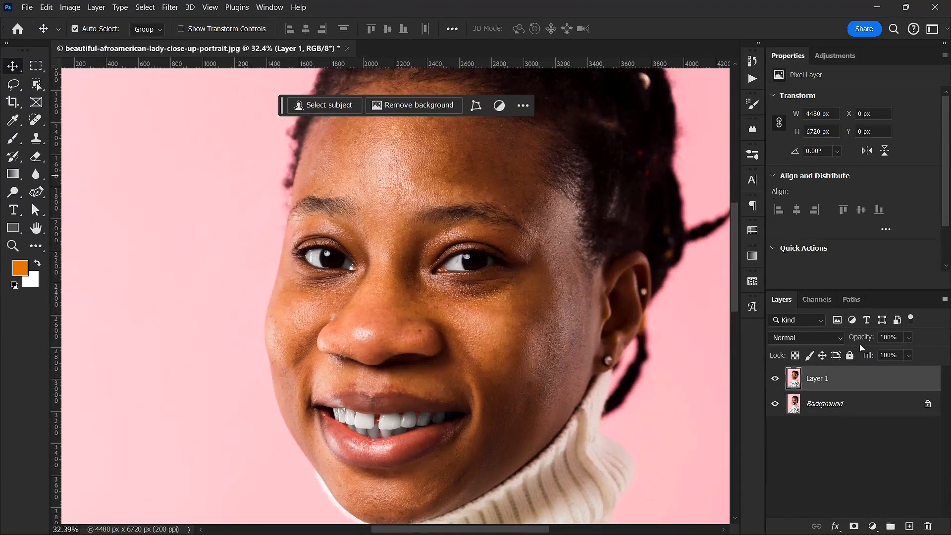
key(ctrl+z)
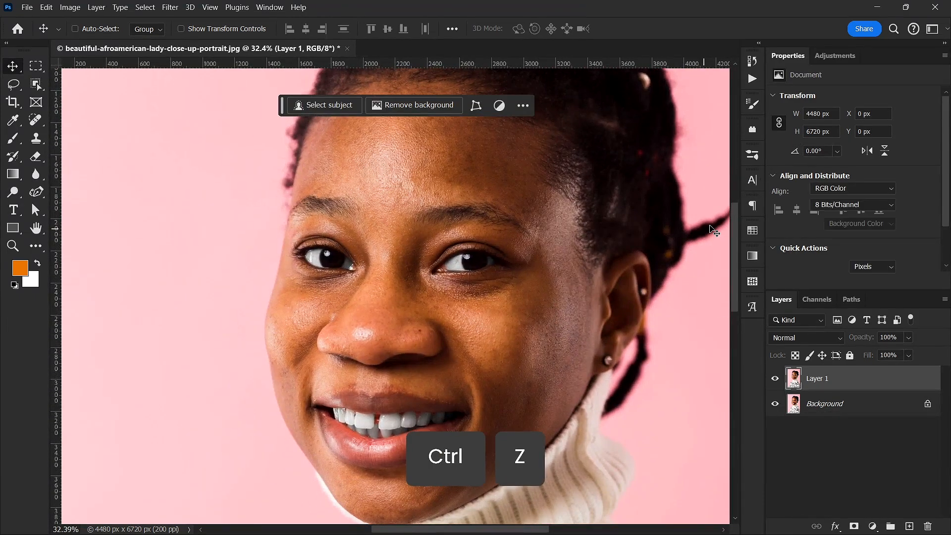
key(ctrl+z)
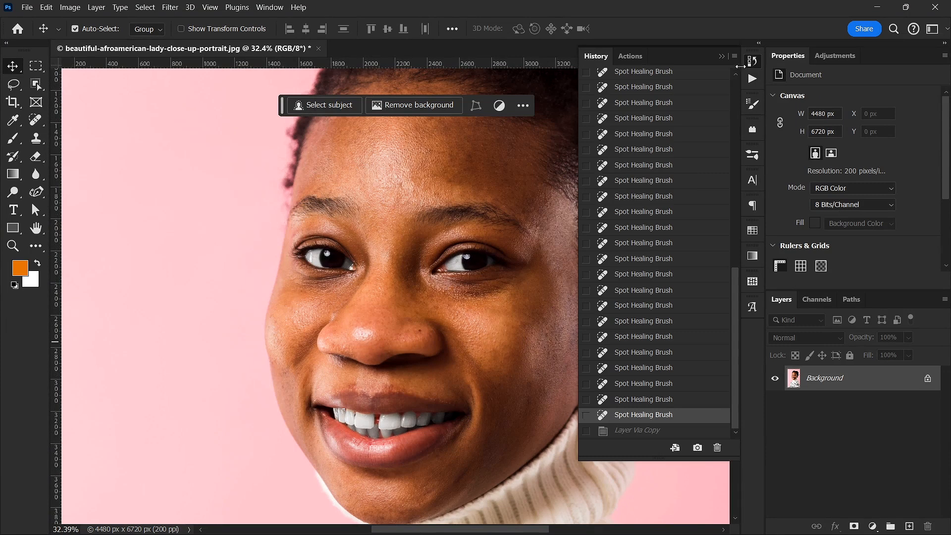
click(630, 55)
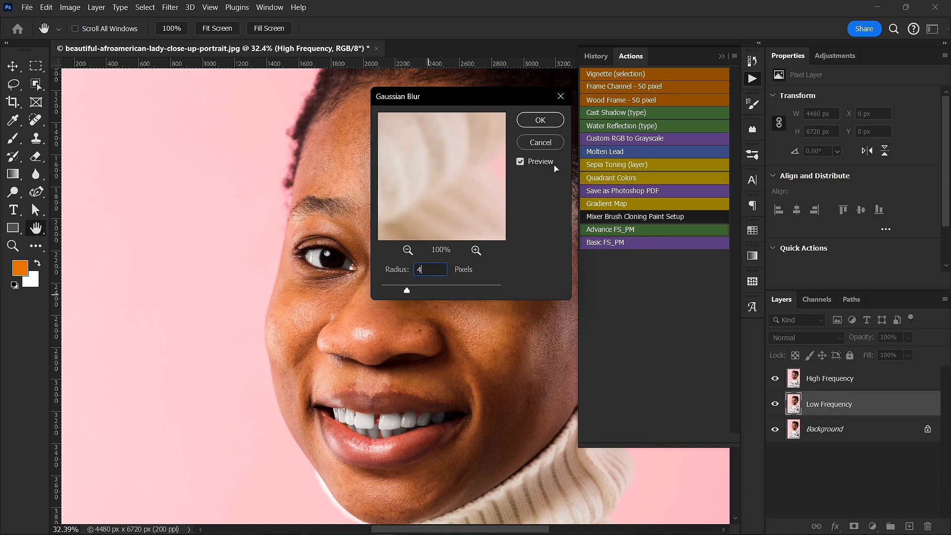
click(538, 120)
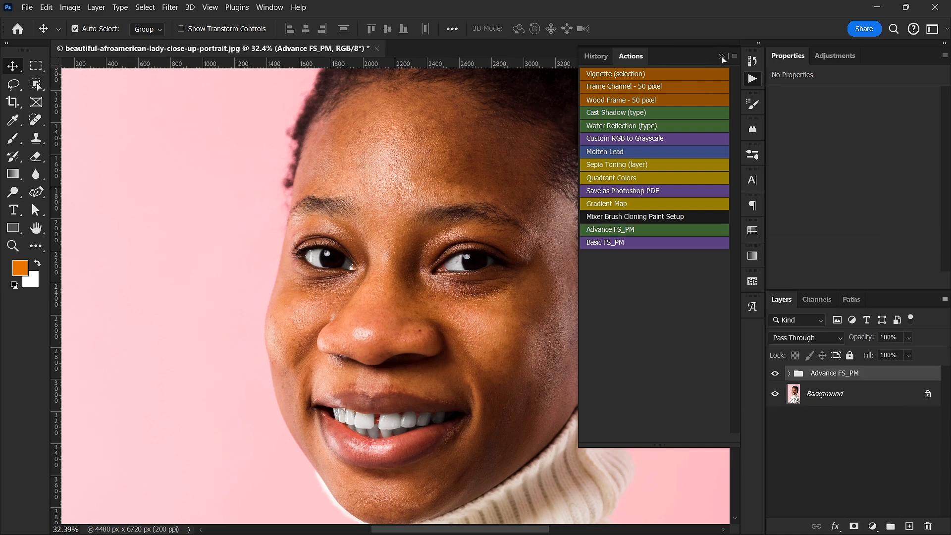
click(722, 57)
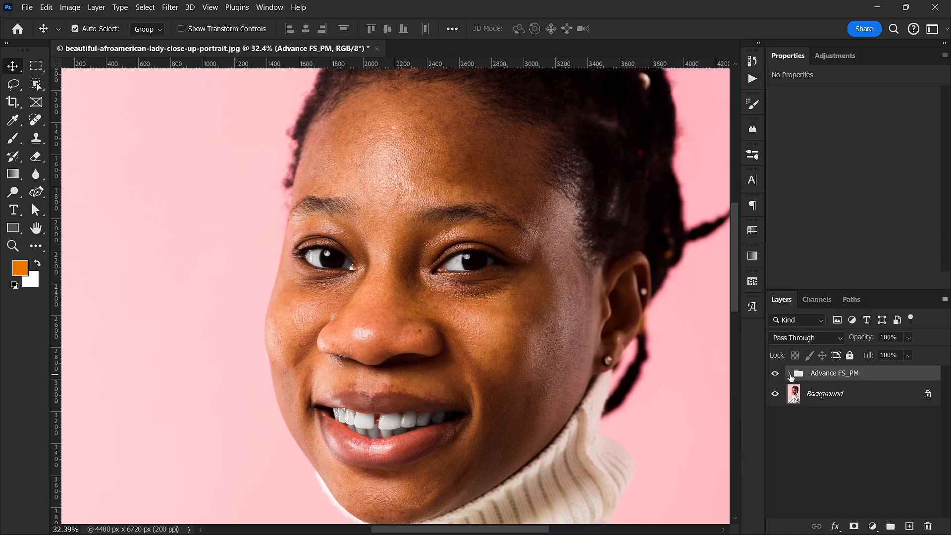
Select Low Frequency copy in the group and blend skin tones on the cheek and in front of the ear with the Mixer Brush.
click(789, 373)
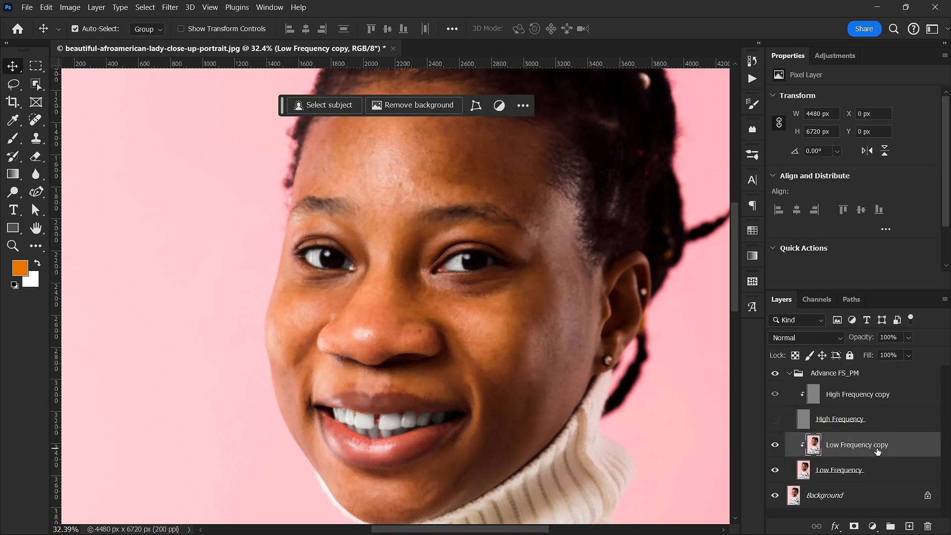
click(13, 138)
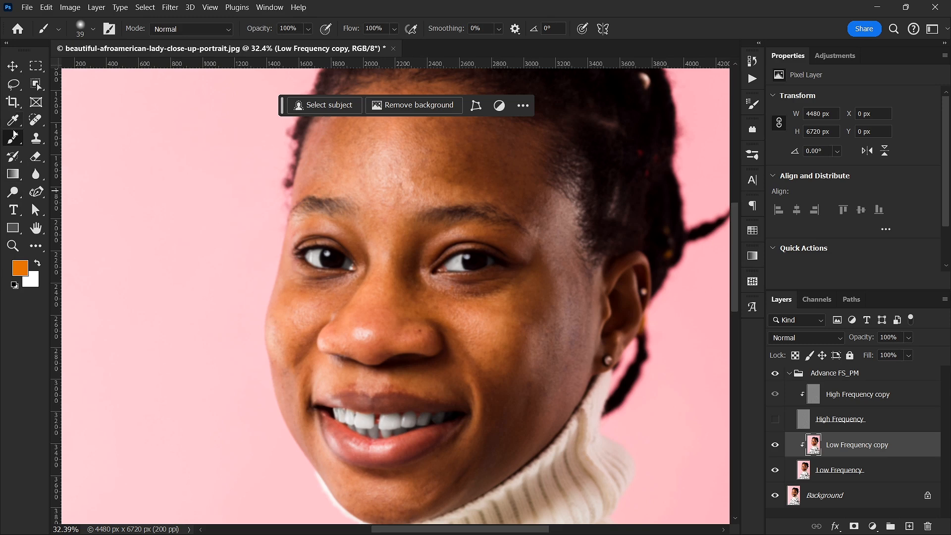
click(13, 138)
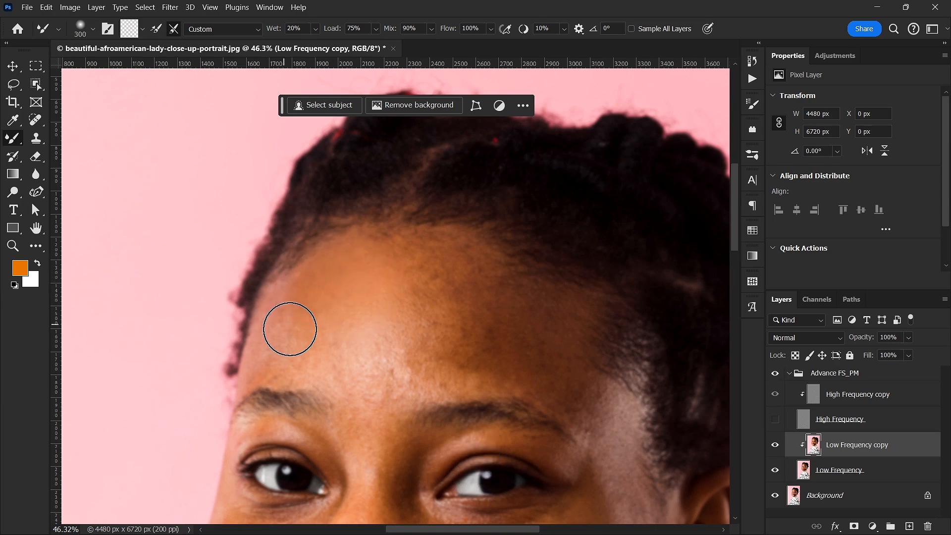
mouse_move(351, 361)
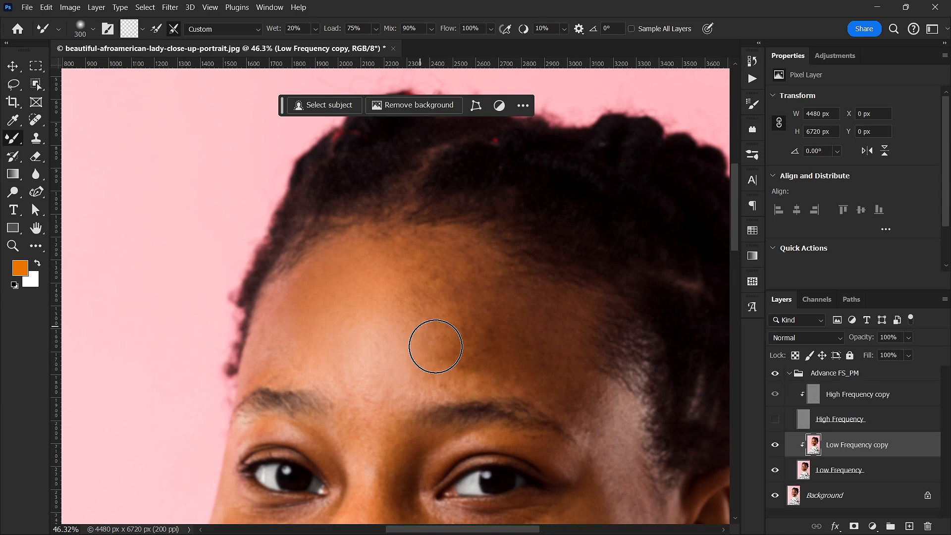
mouse_move(420, 260)
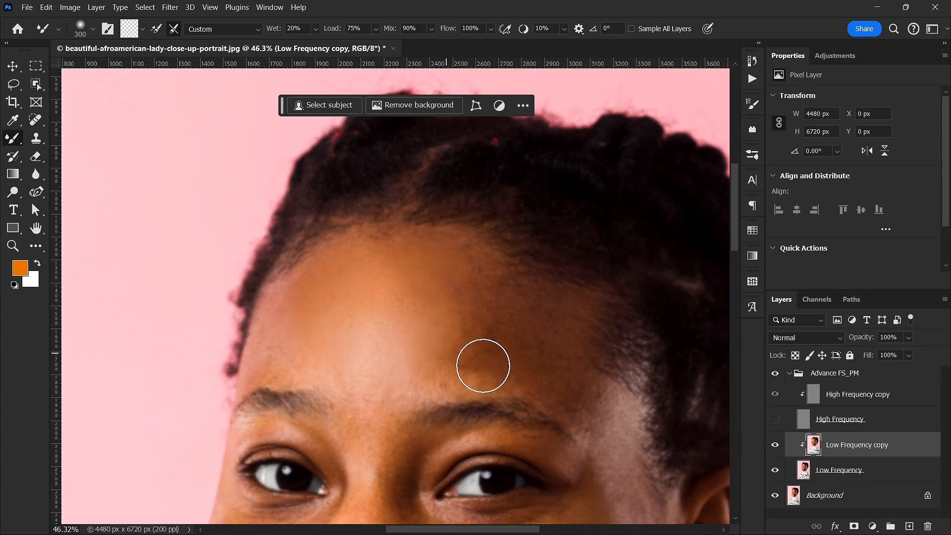
mouse_move(474, 293)
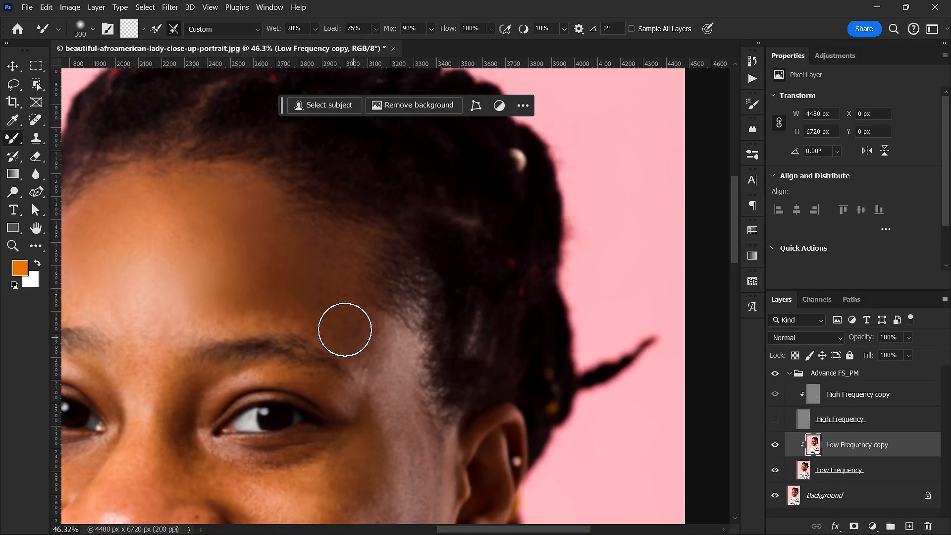
mouse_move(274, 232)
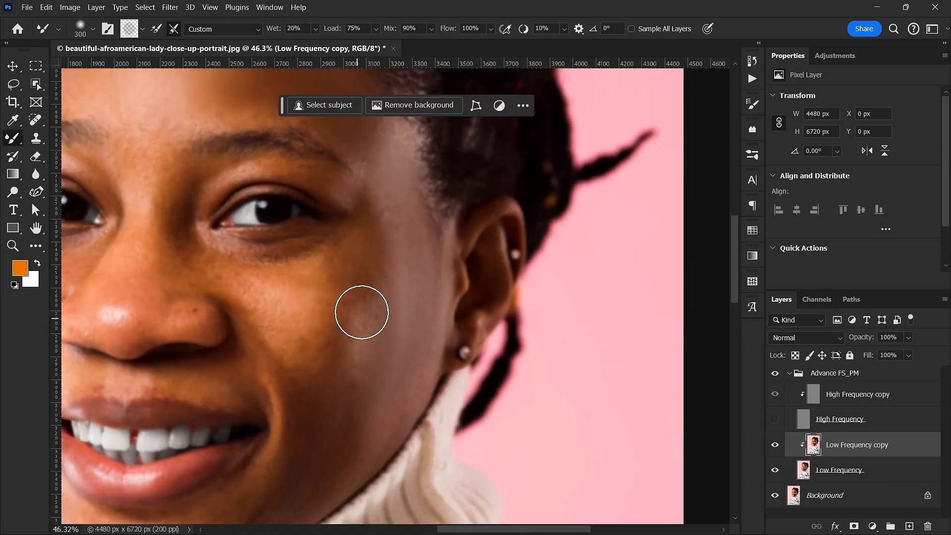
drag(361, 313, 334, 448)
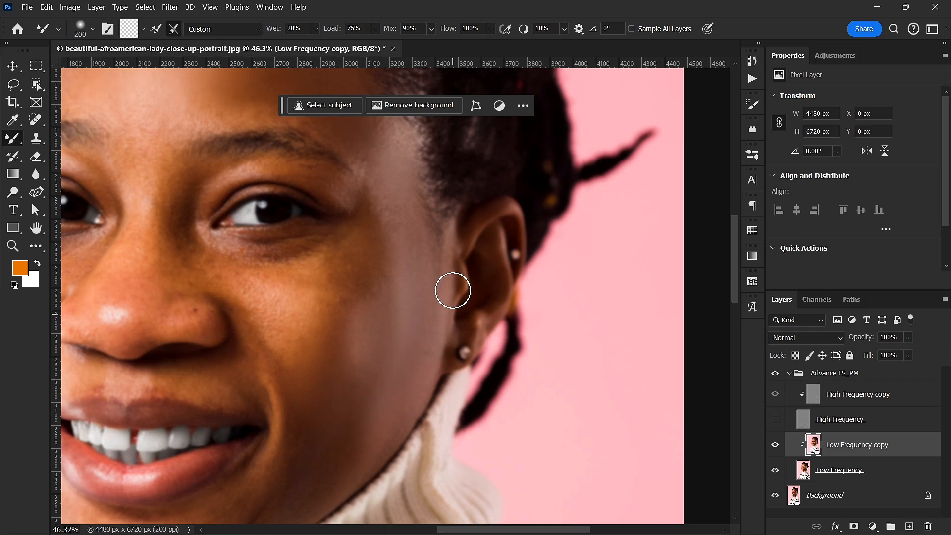
click(841, 418)
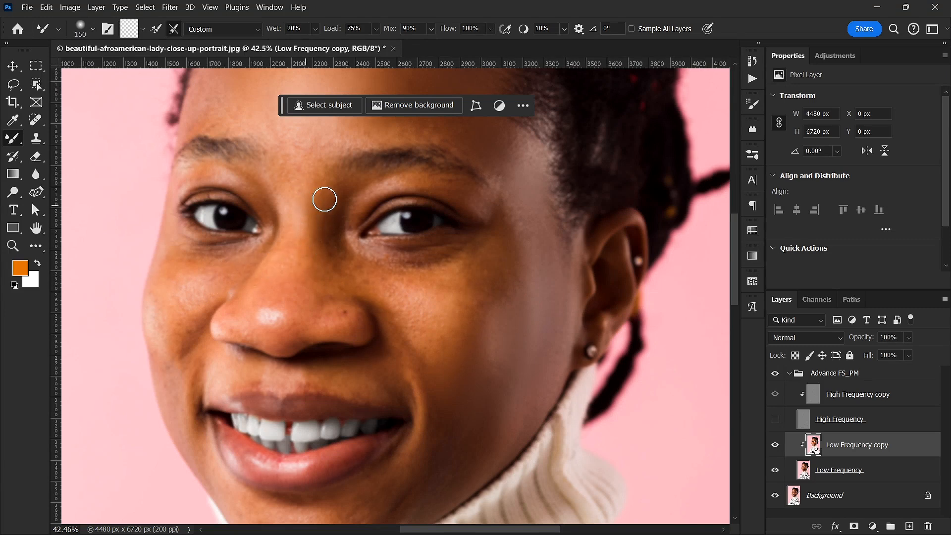
Smooth the skin between the eyebrows, under the eye and above the upper lip.
drag(324, 199, 366, 250)
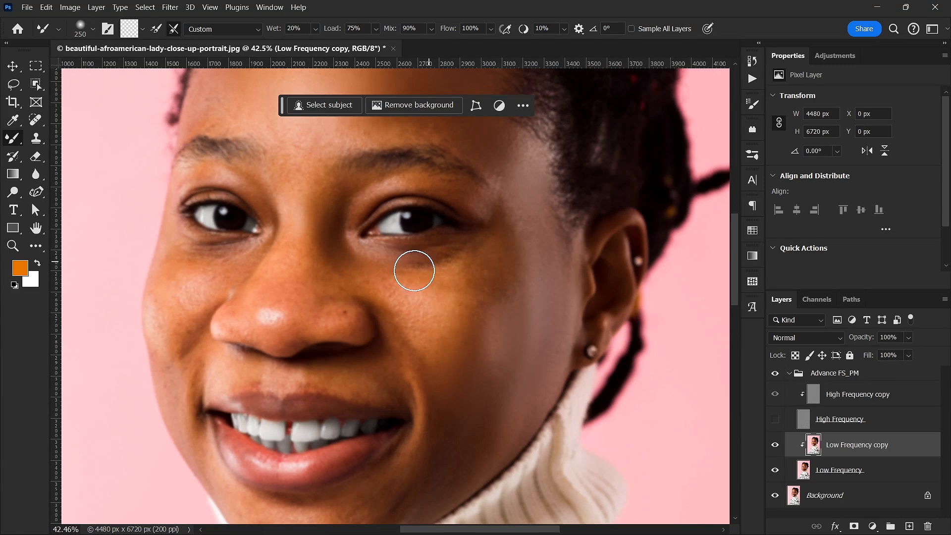
click(296, 29)
text(10)
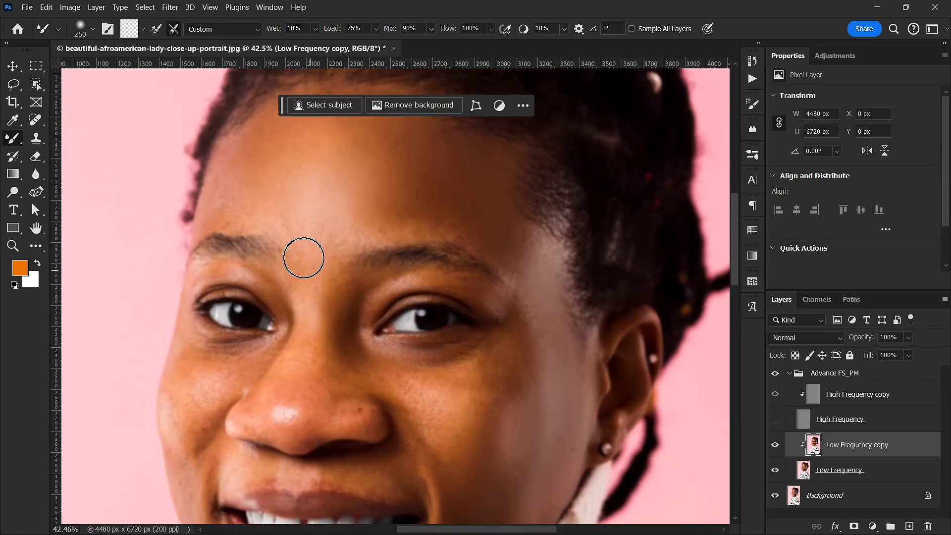
mouse_move(225, 191)
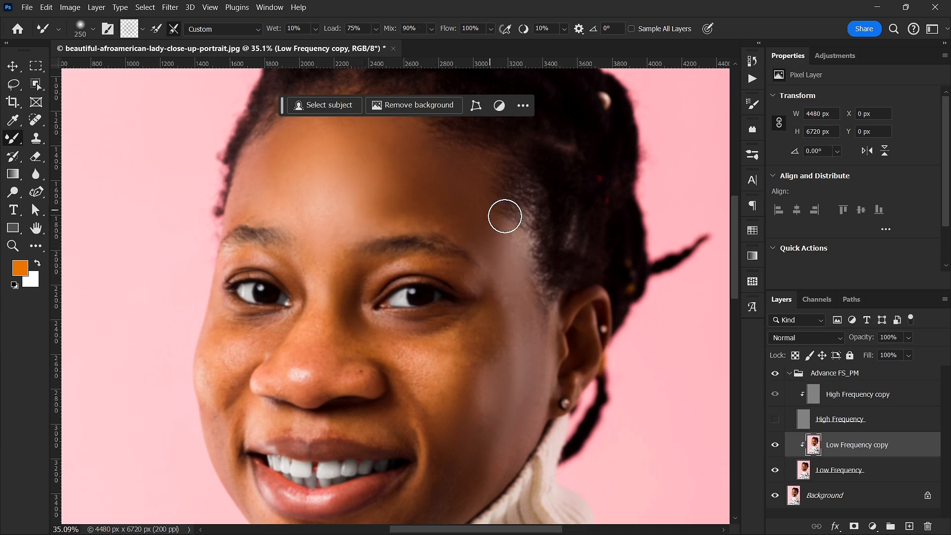
mouse_move(433, 377)
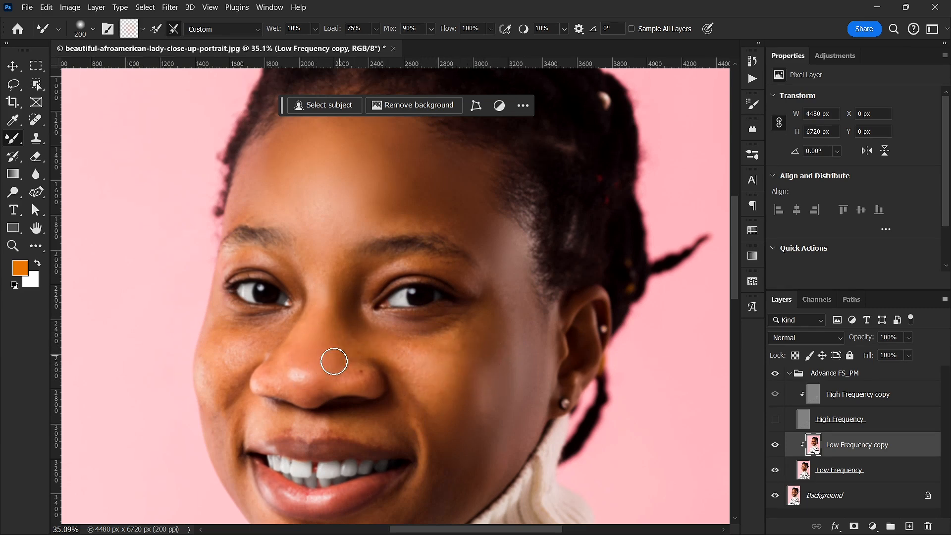
mouse_move(301, 282)
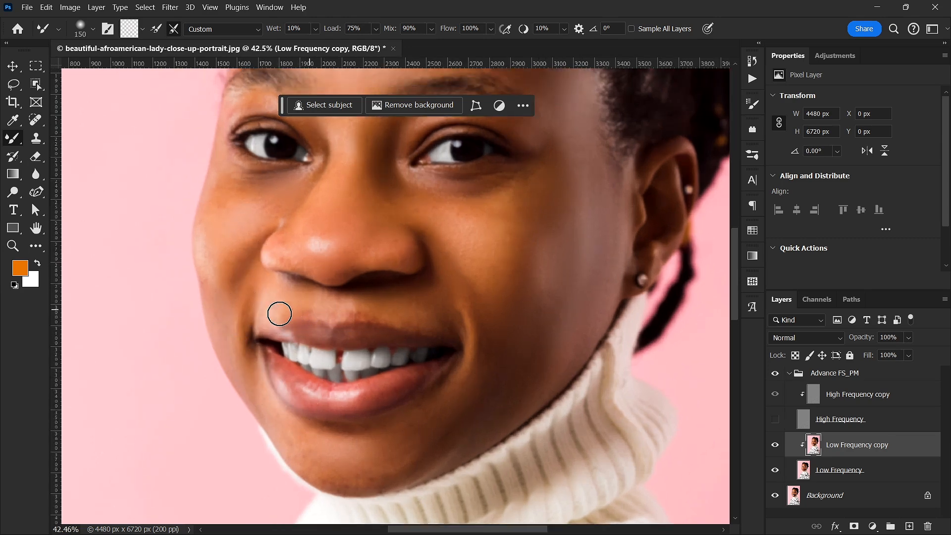
drag(279, 314, 296, 262)
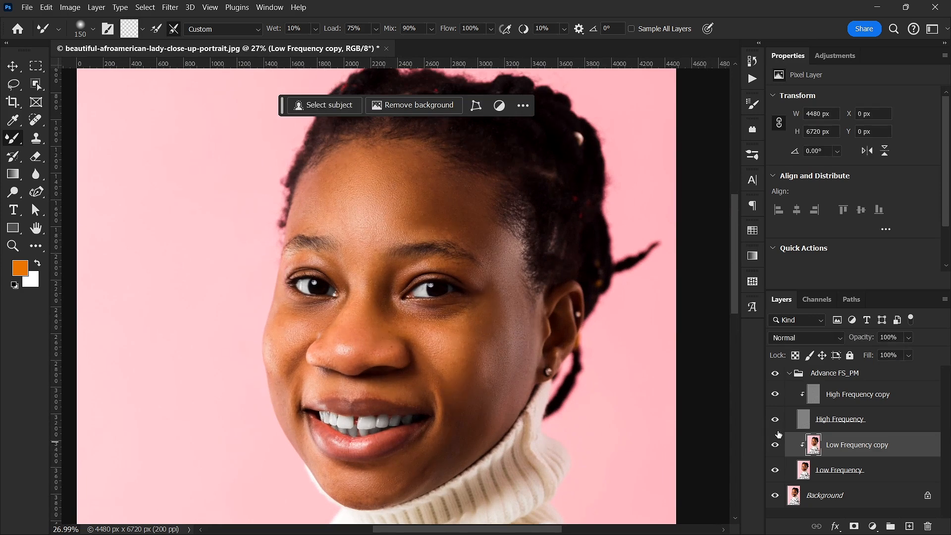
Show High Frequency again, flatten the image, and open the copy in Camera Raw (Ctrl+Shift+A).
click(824, 495)
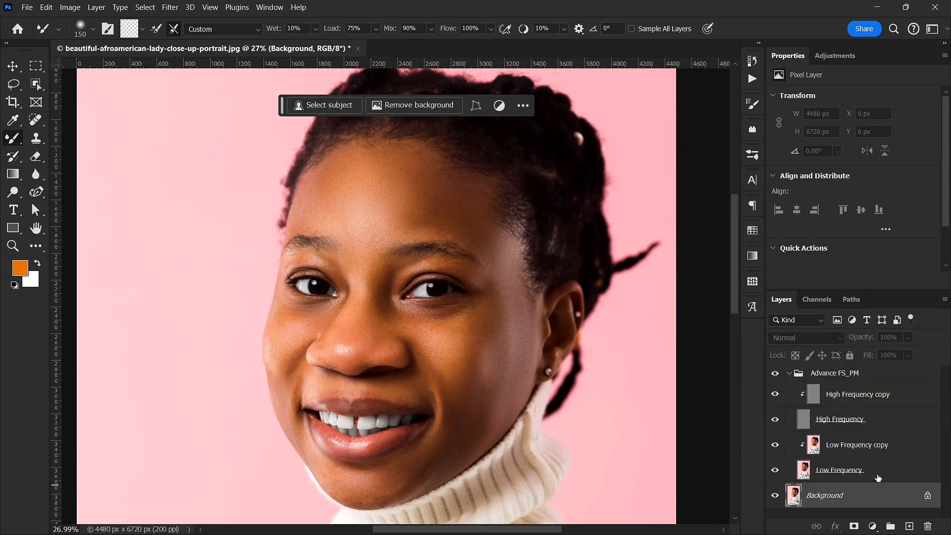
right_click(823, 495)
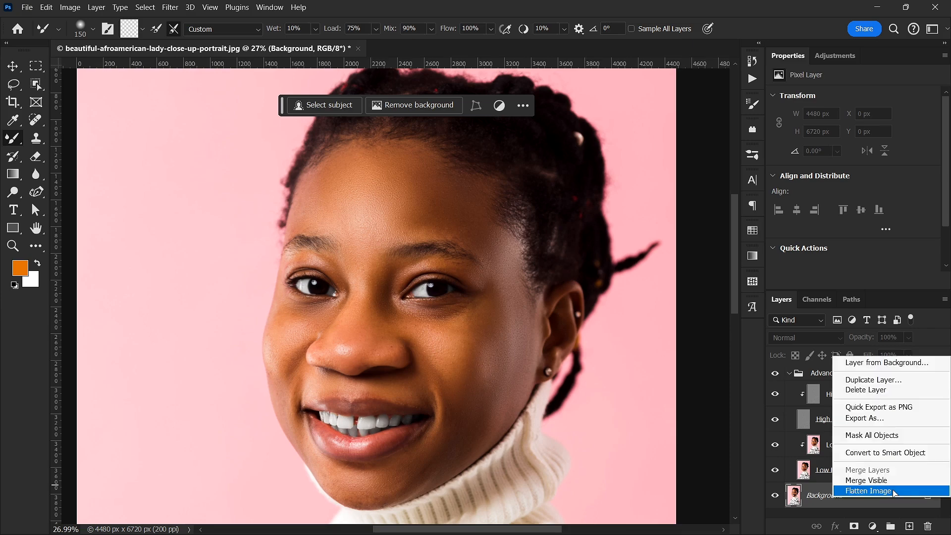
click(871, 490)
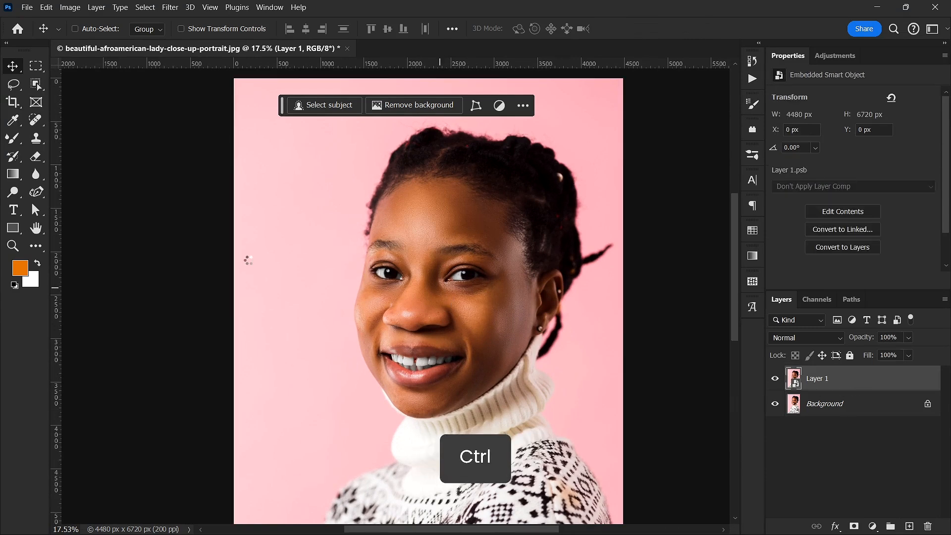
key(ctrl+shift+a)
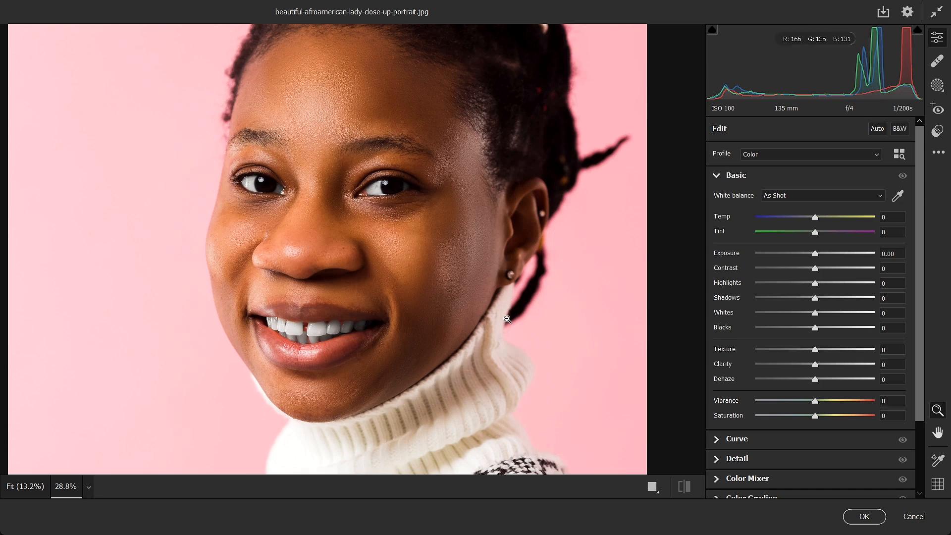
mouse_move(796, 265)
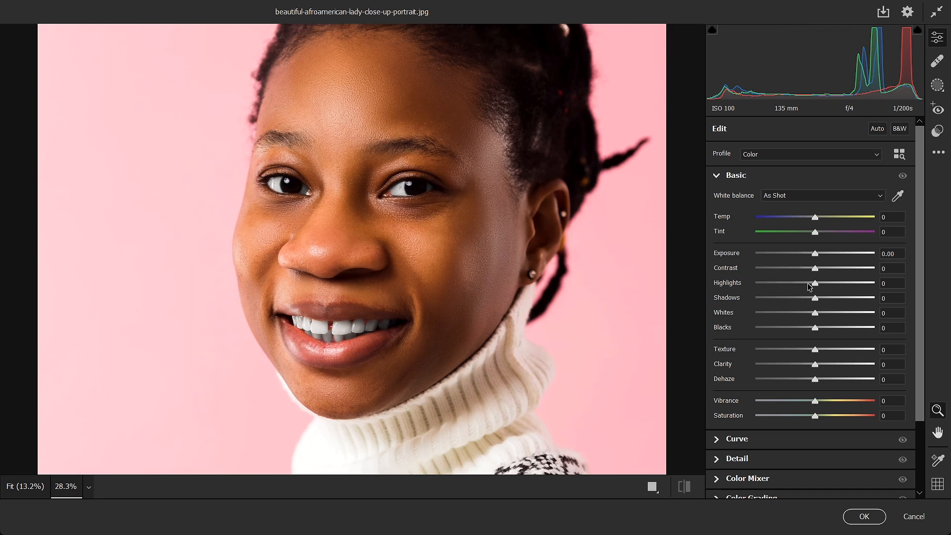
Pull the Highlights down to about -68 in the Basic panel.
drag(814, 283, 791, 283)
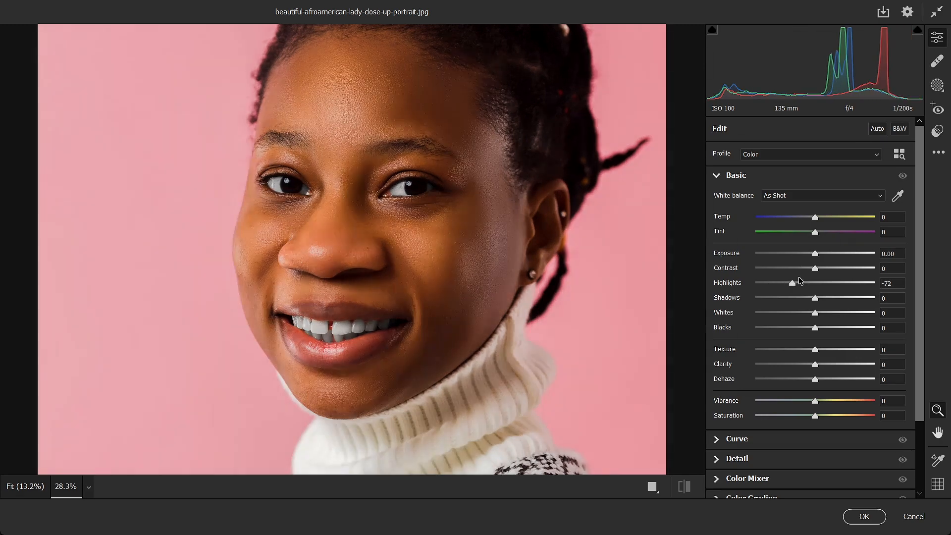
drag(791, 283, 800, 283)
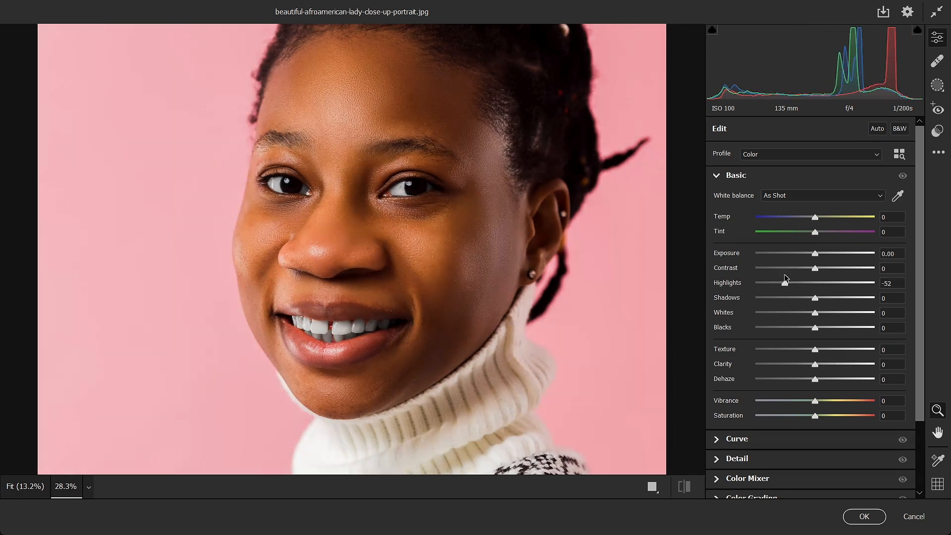
drag(784, 282, 774, 282)
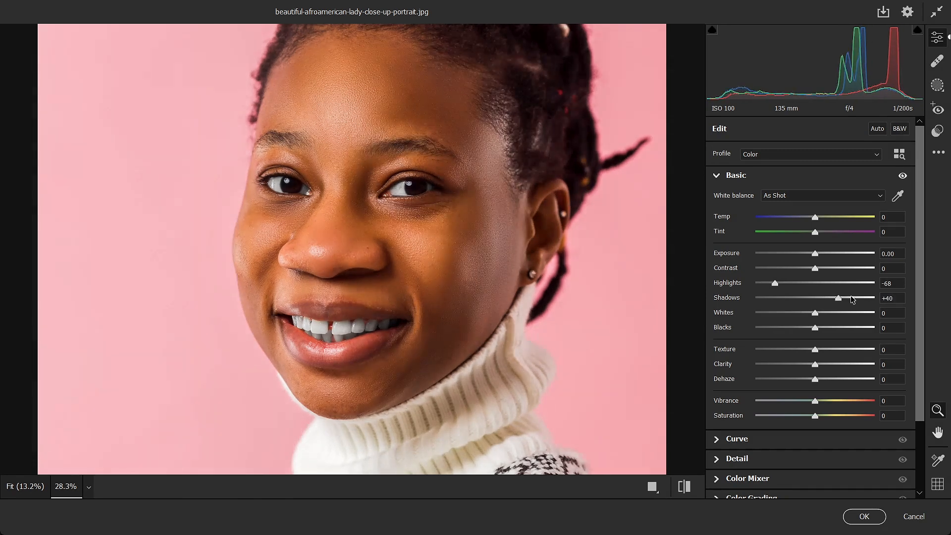
Raise Texture to +36 and Clarity to +22, then nudge the slider below slightly upward.
drag(814, 349, 826, 348)
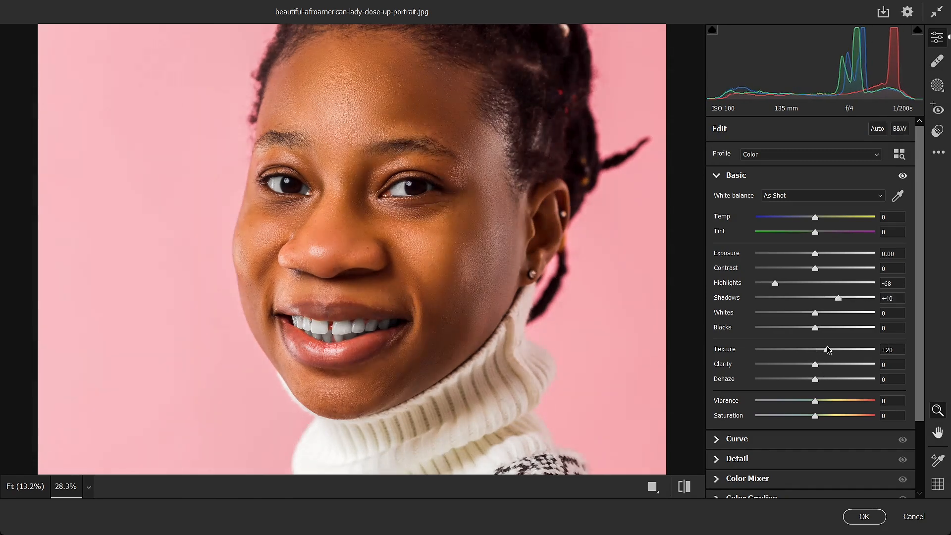
drag(815, 349, 835, 350)
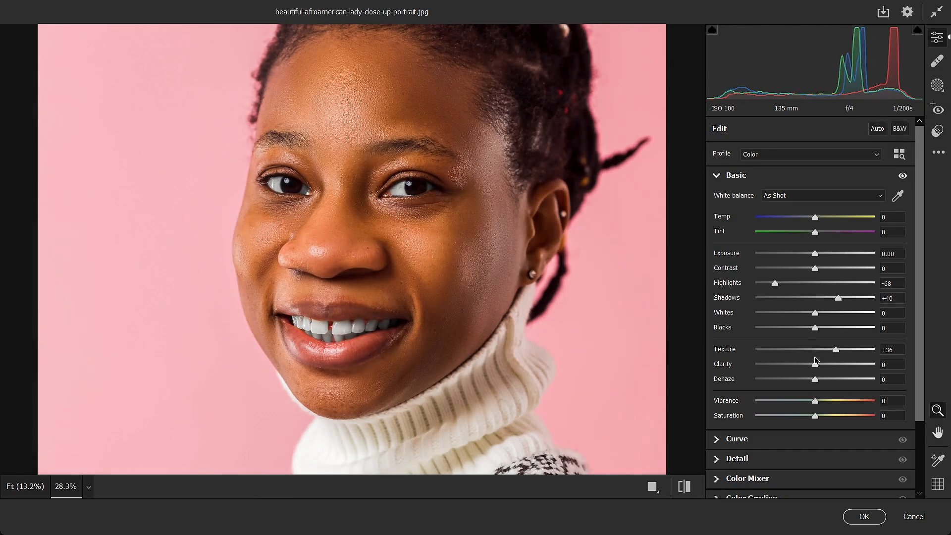
drag(815, 364, 832, 364)
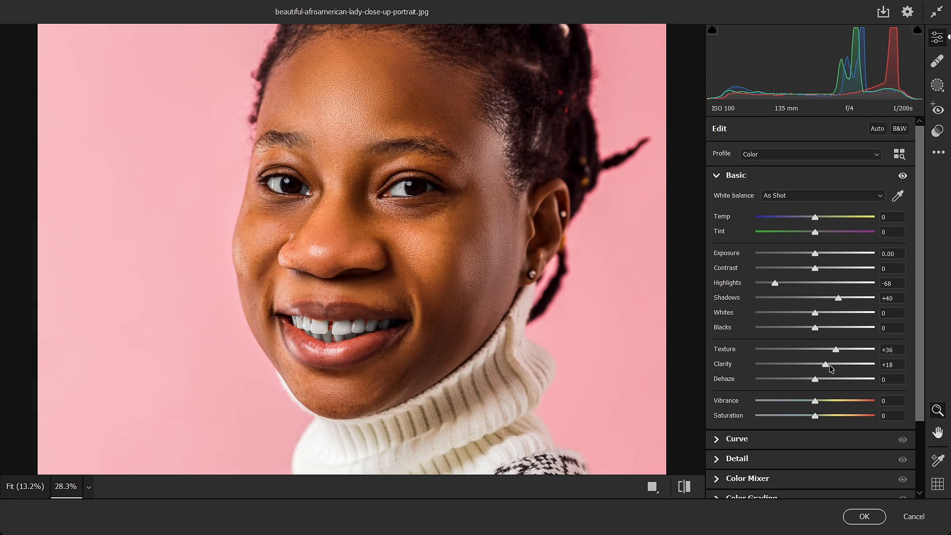
drag(830, 363, 845, 363)
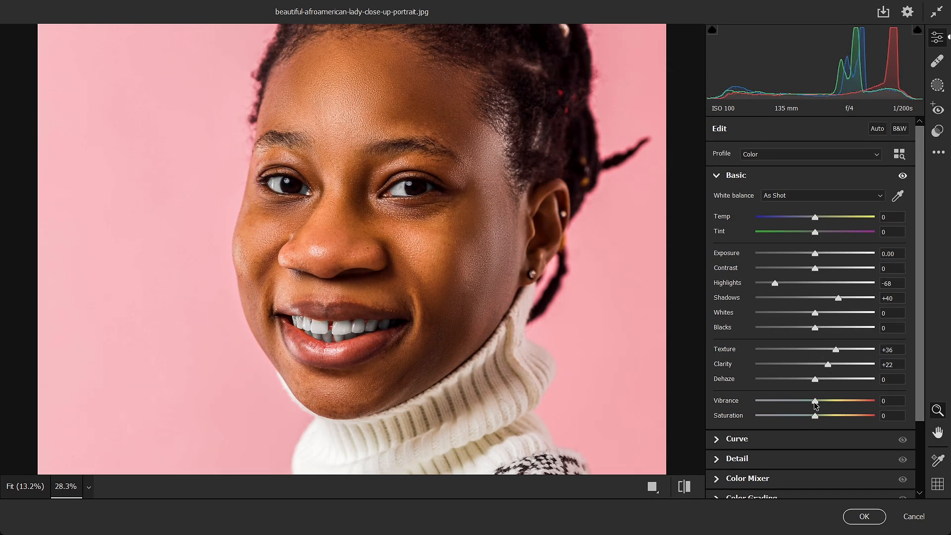
drag(814, 400, 823, 400)
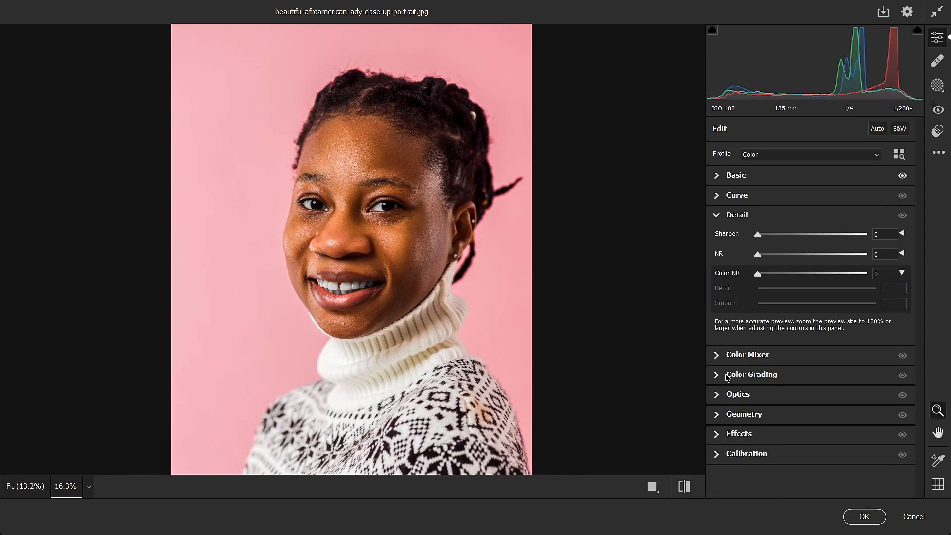
Raise Sharpening to 39 in the Detail panel.
drag(757, 233, 786, 234)
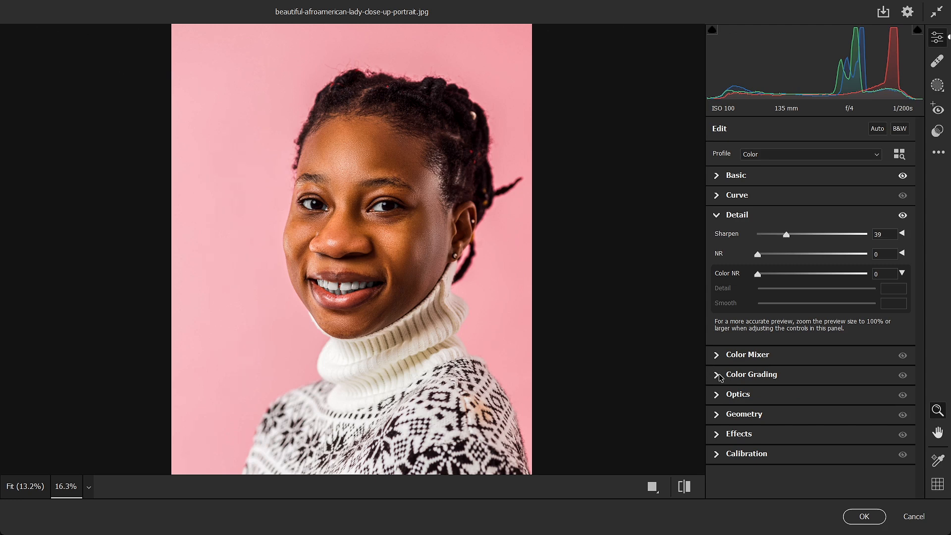
click(750, 375)
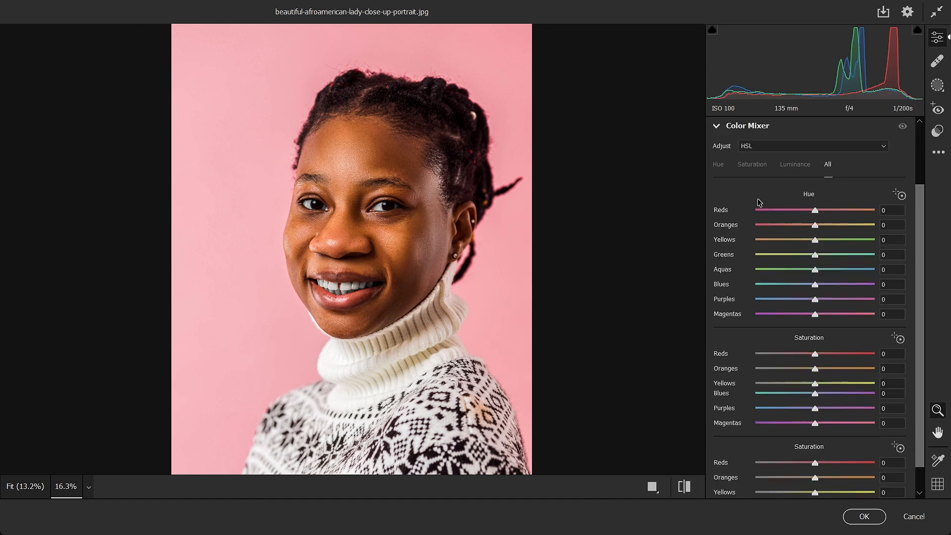
In Color Mixer HSL, set Reds hue to -20 and Reds saturation to +77.
scroll(down, 3)
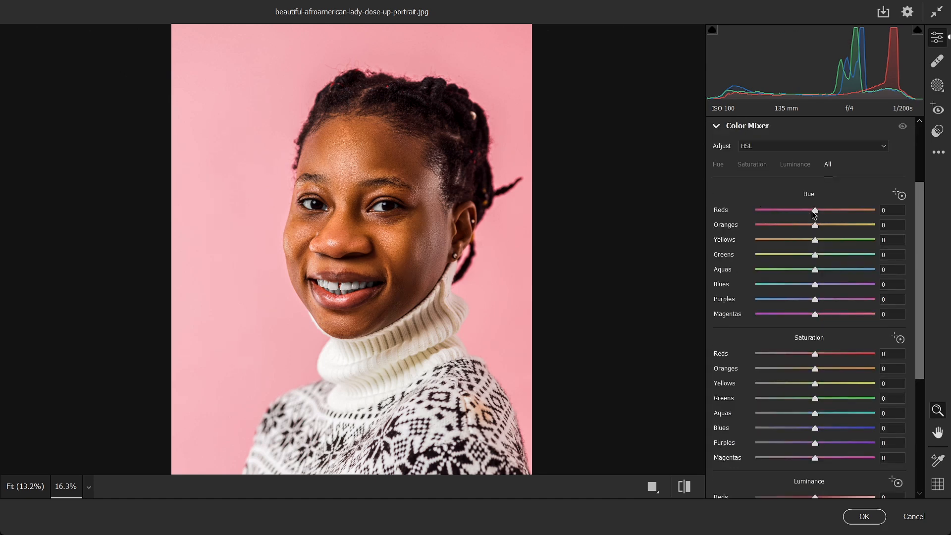
drag(814, 209, 755, 210)
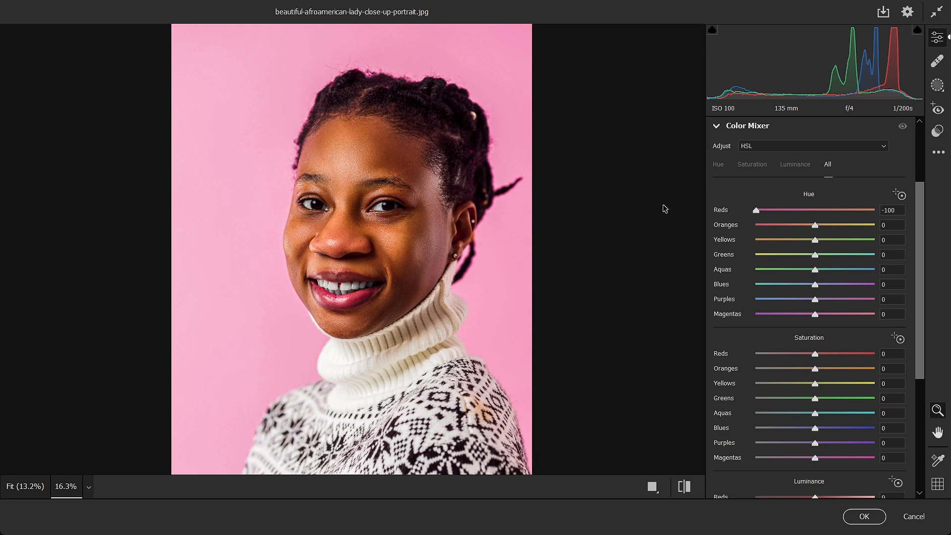
drag(756, 210, 786, 210)
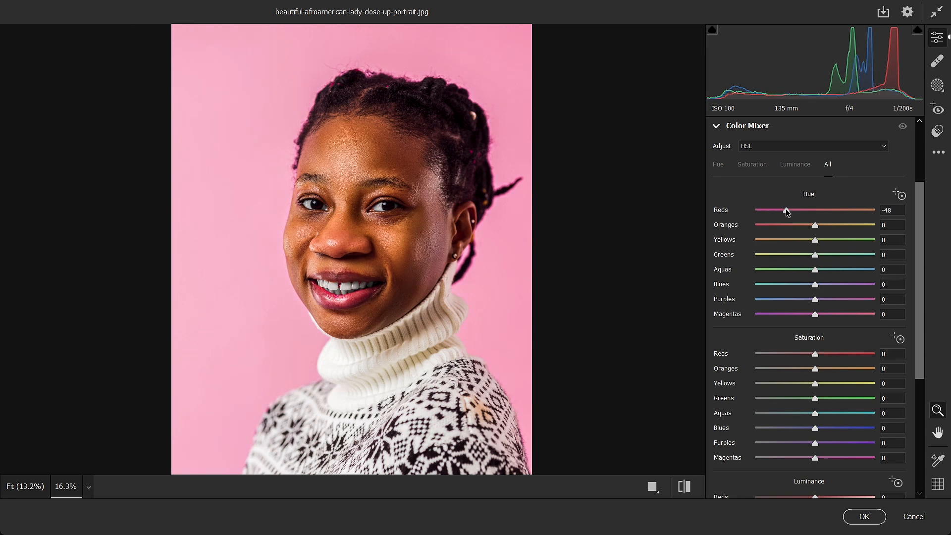
drag(786, 210, 766, 210)
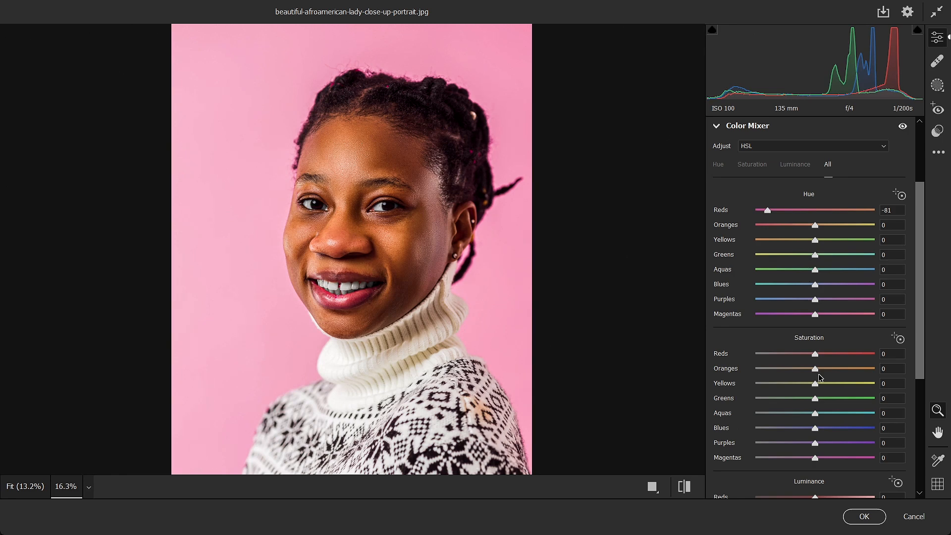
drag(815, 354, 867, 353)
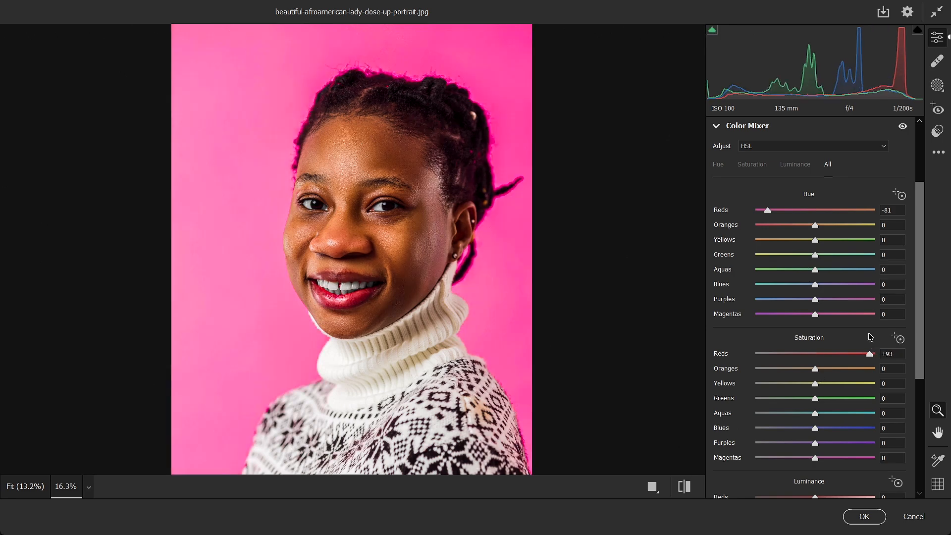
drag(868, 353, 868, 353)
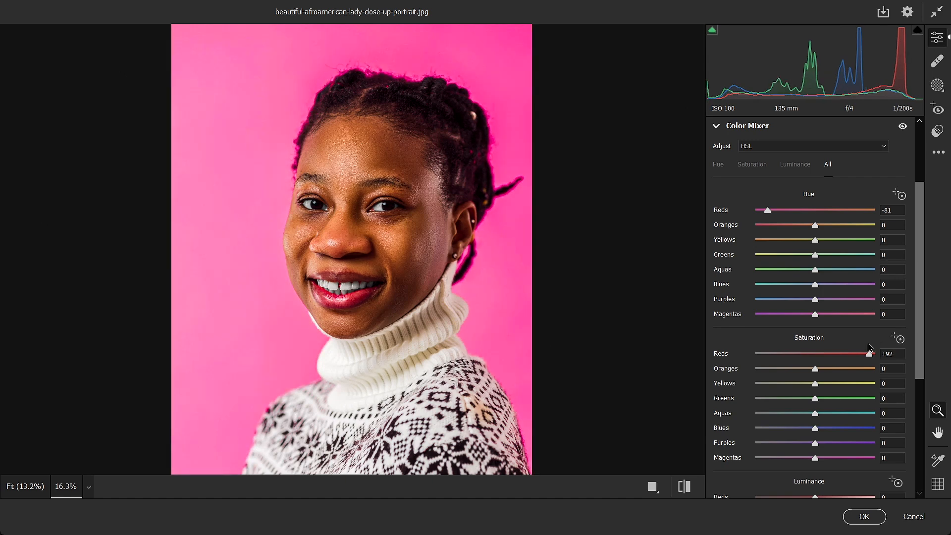
drag(869, 352, 857, 352)
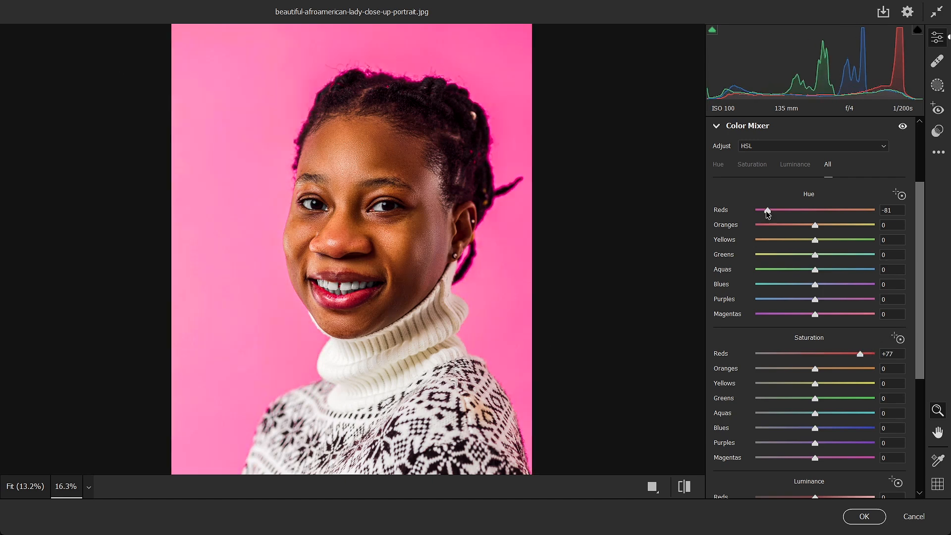
drag(766, 210, 815, 210)
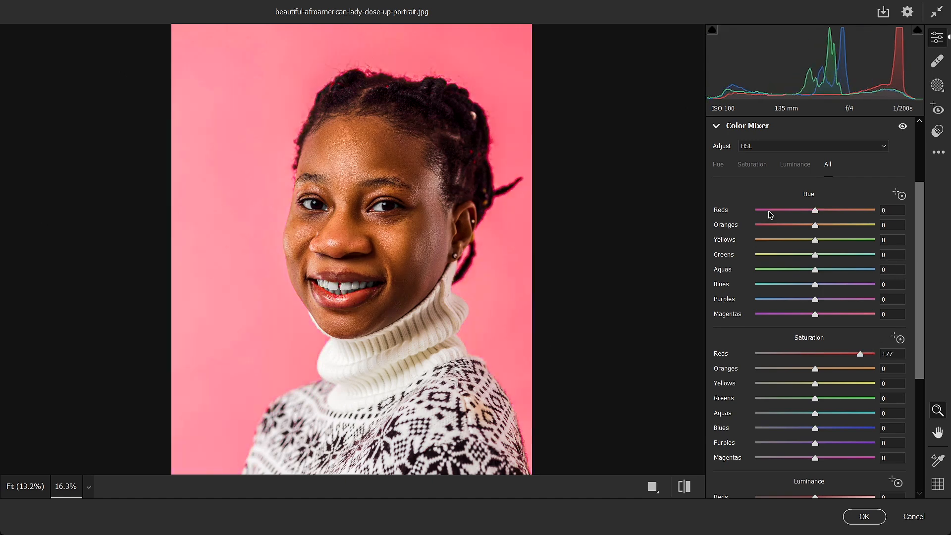
drag(815, 210, 803, 210)
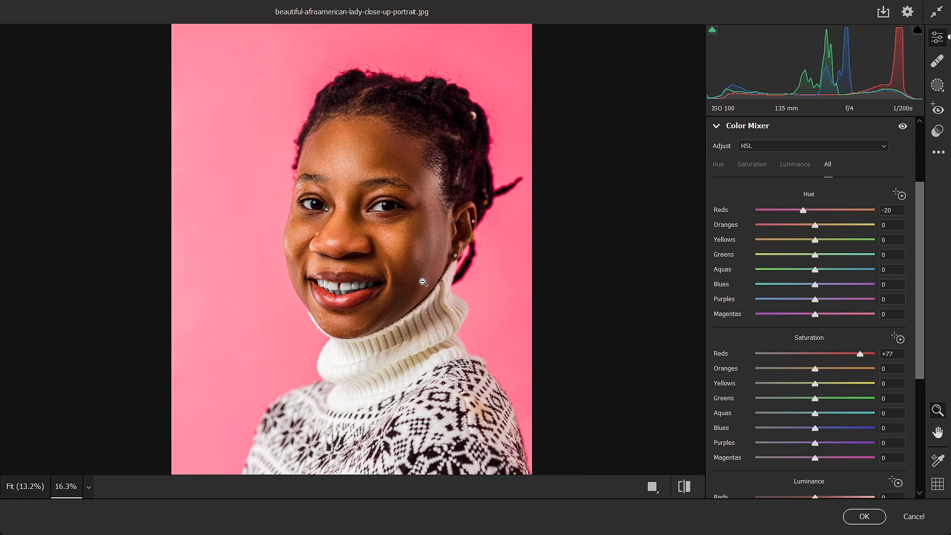
mouse_move(818, 375)
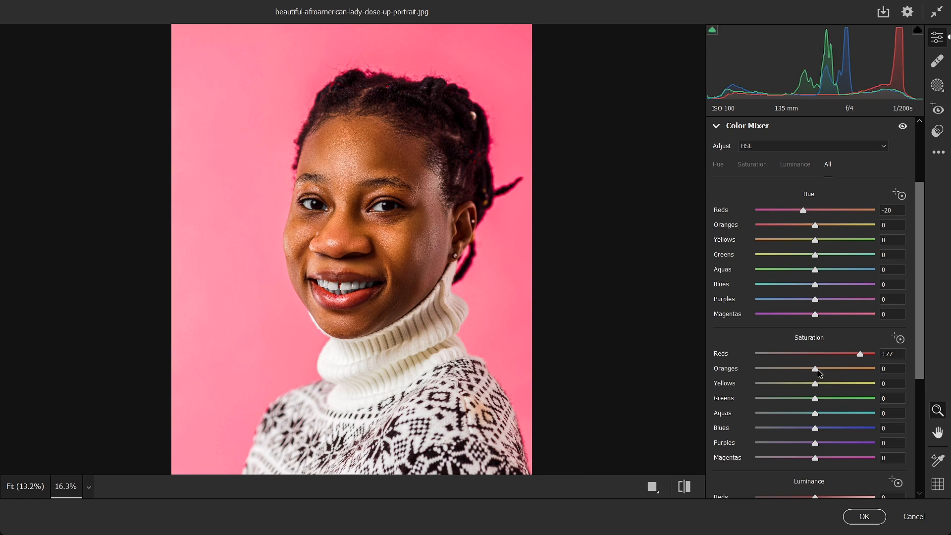
Set Oranges saturation to -6 and fully desaturate Yellows and Greens to -100.
drag(814, 368, 824, 368)
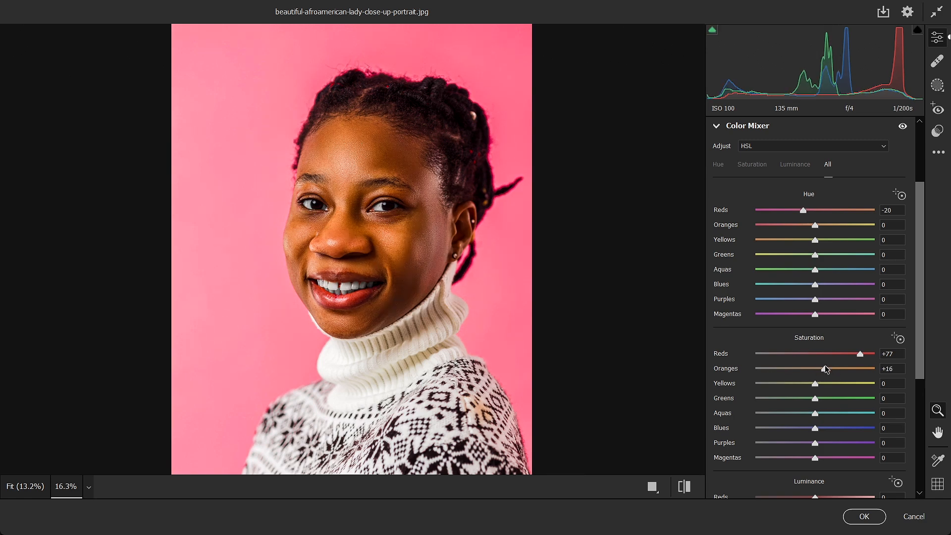
drag(825, 368, 808, 369)
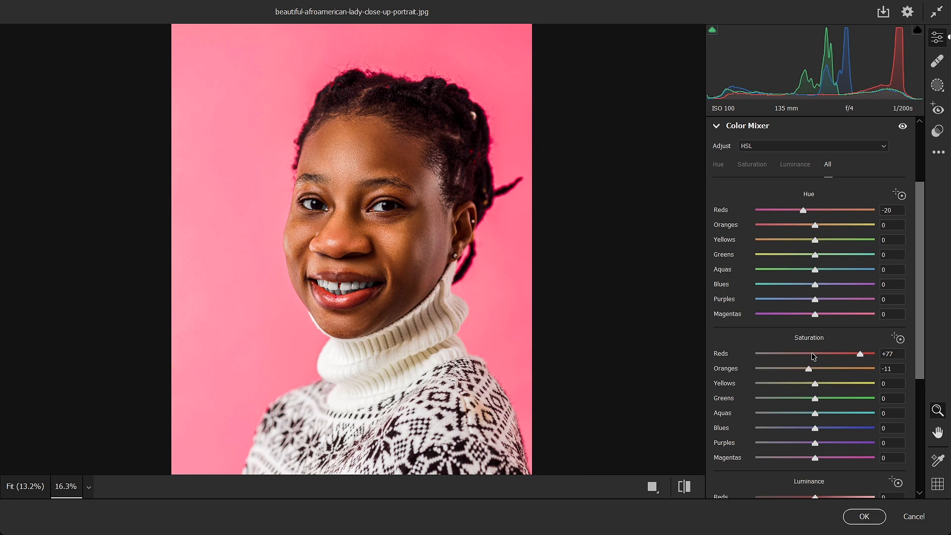
drag(800, 369, 810, 368)
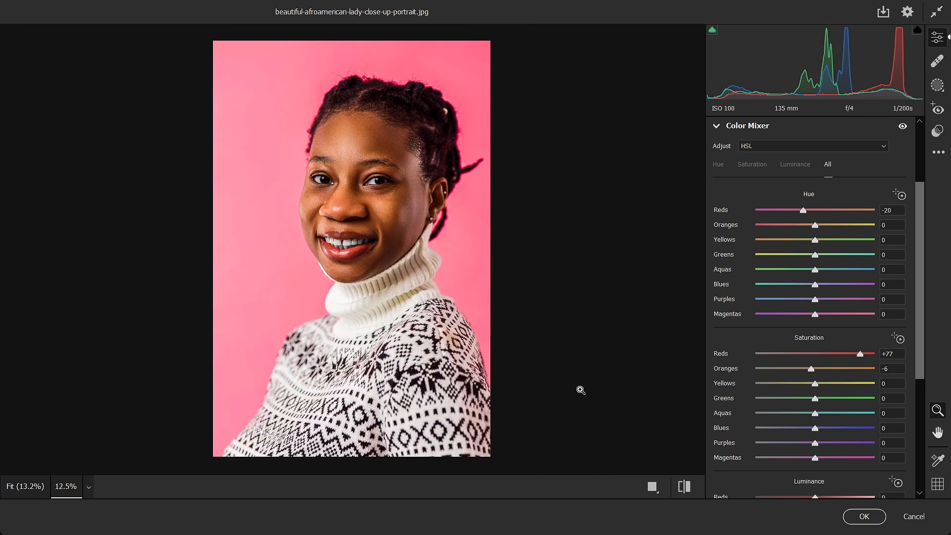
drag(815, 382, 874, 382)
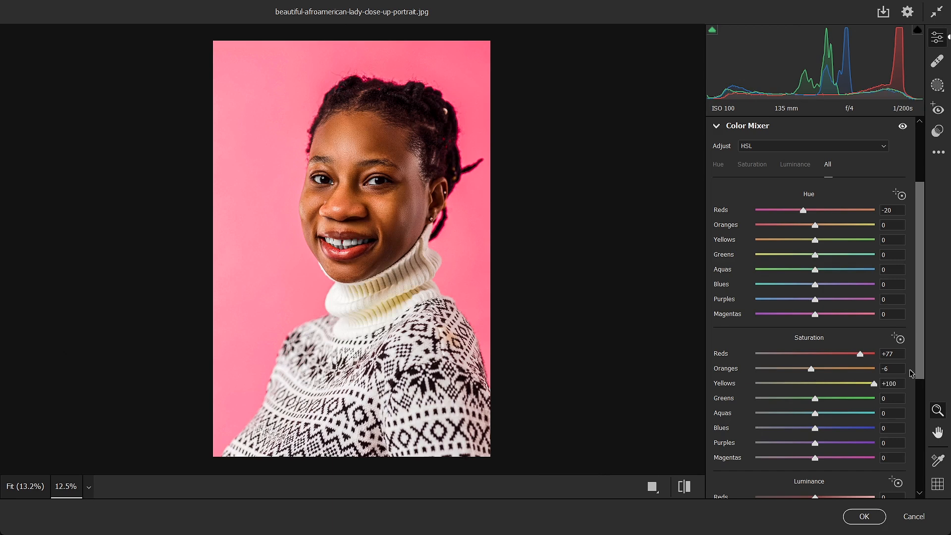
drag(873, 382, 754, 383)
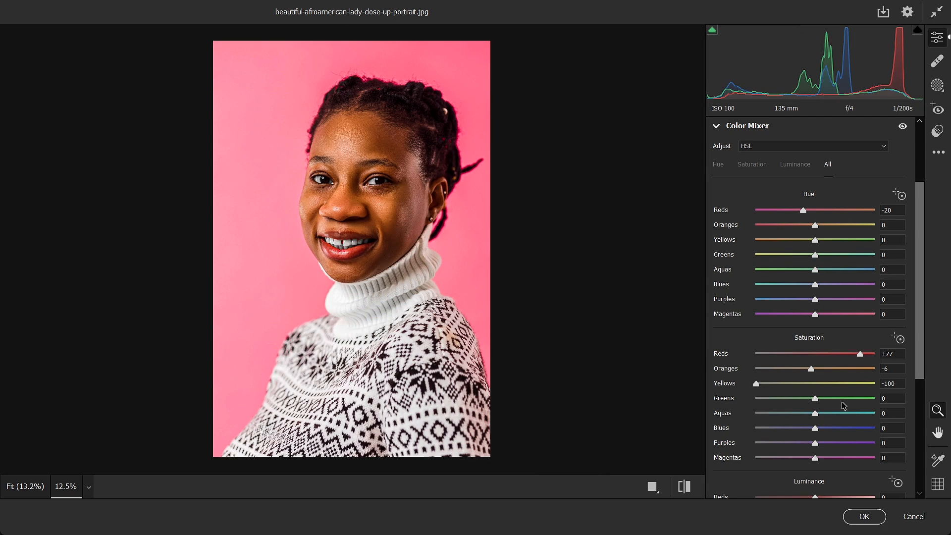
drag(815, 398, 756, 398)
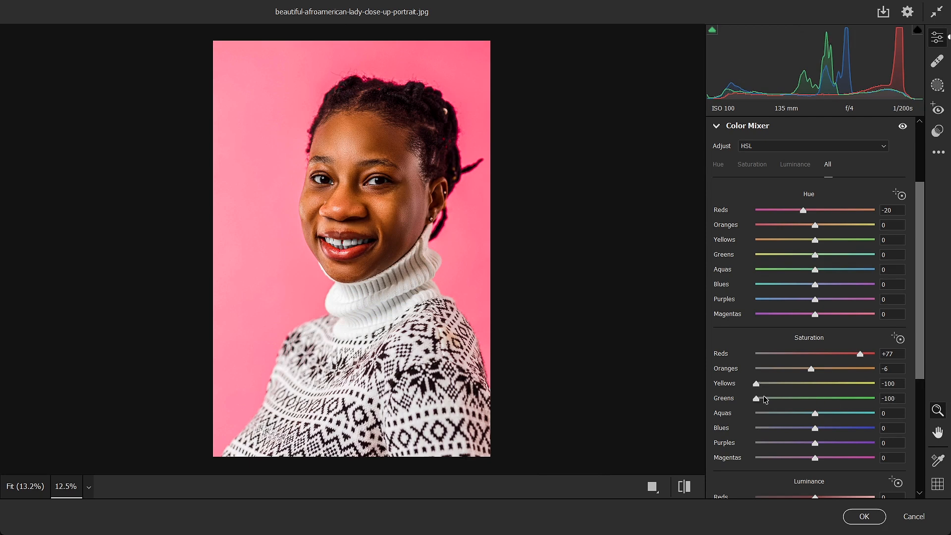
drag(756, 398, 854, 398)
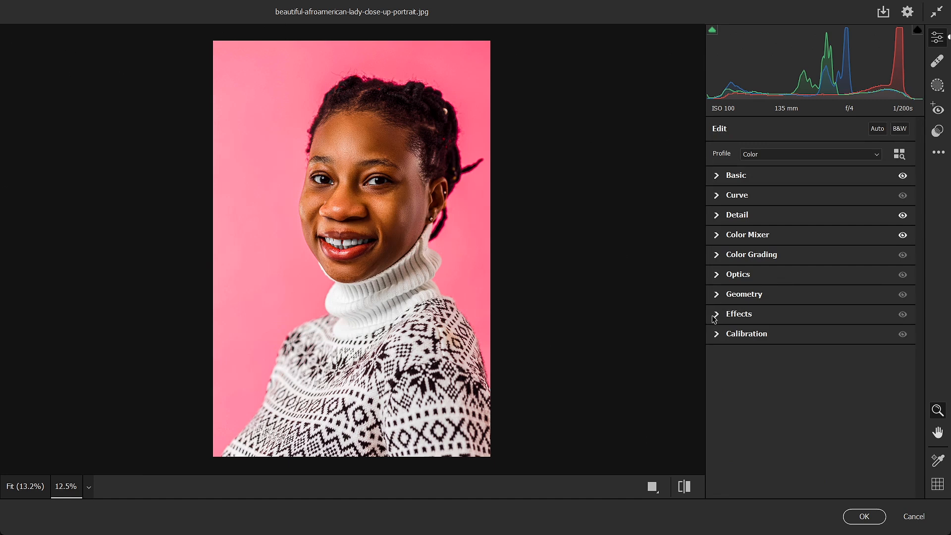
mouse_move(722, 311)
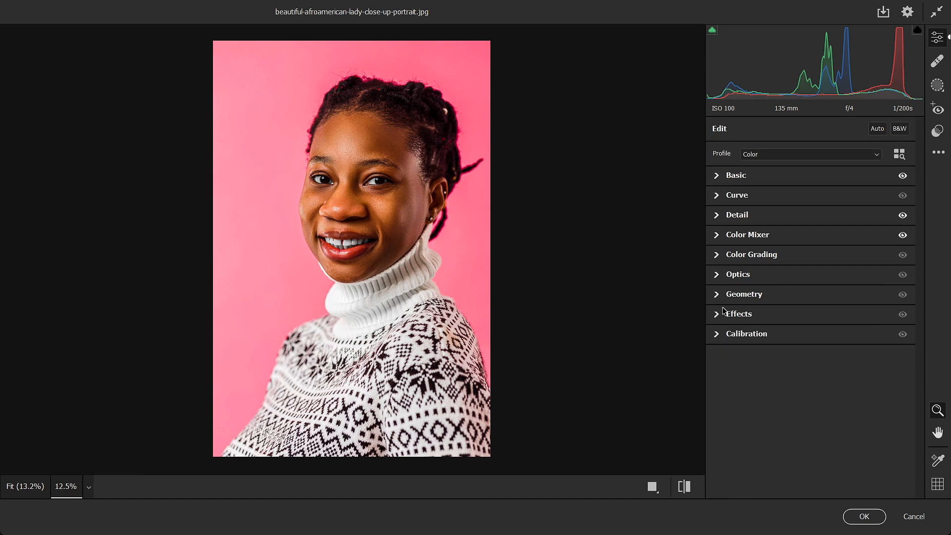
mouse_move(709, 260)
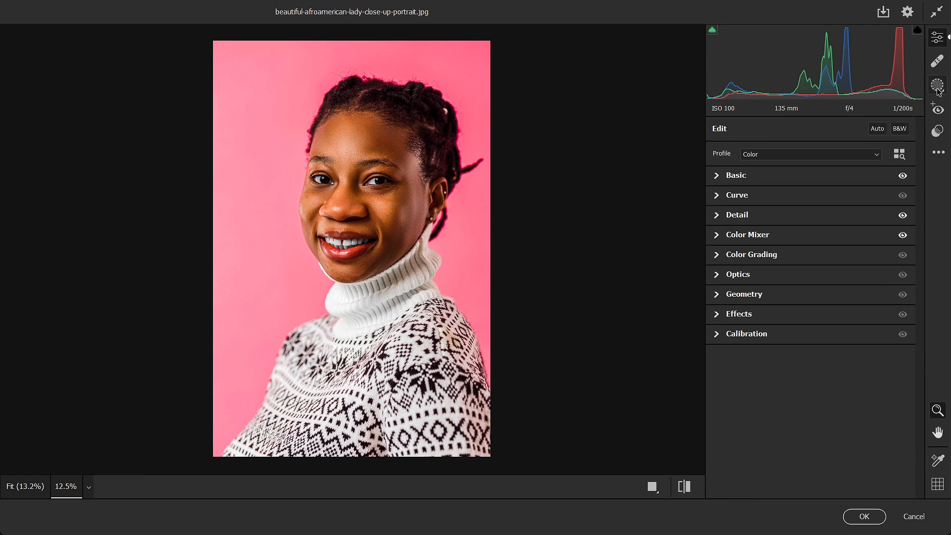
Create a Subject mask in Masking, desaturate the clothing, and apply the Camera Raw Filter with OK.
click(937, 85)
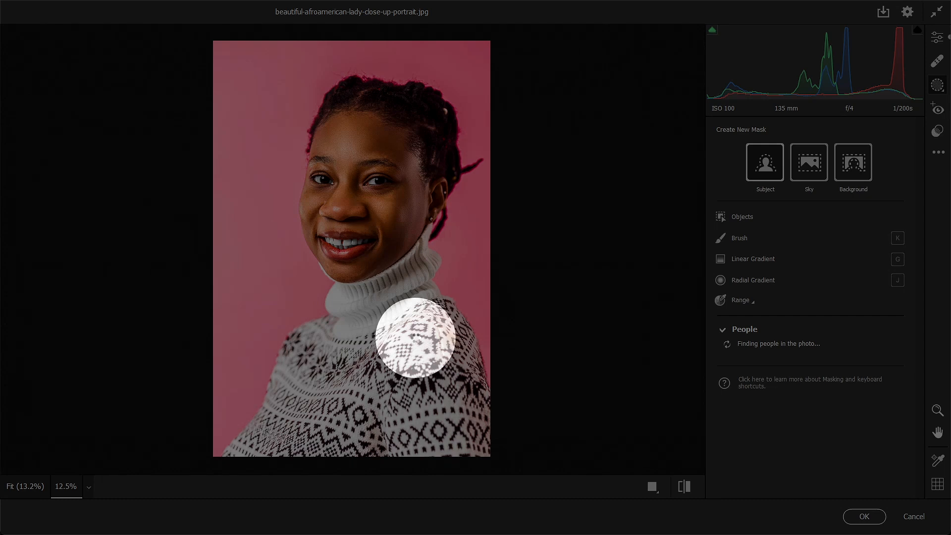
click(765, 163)
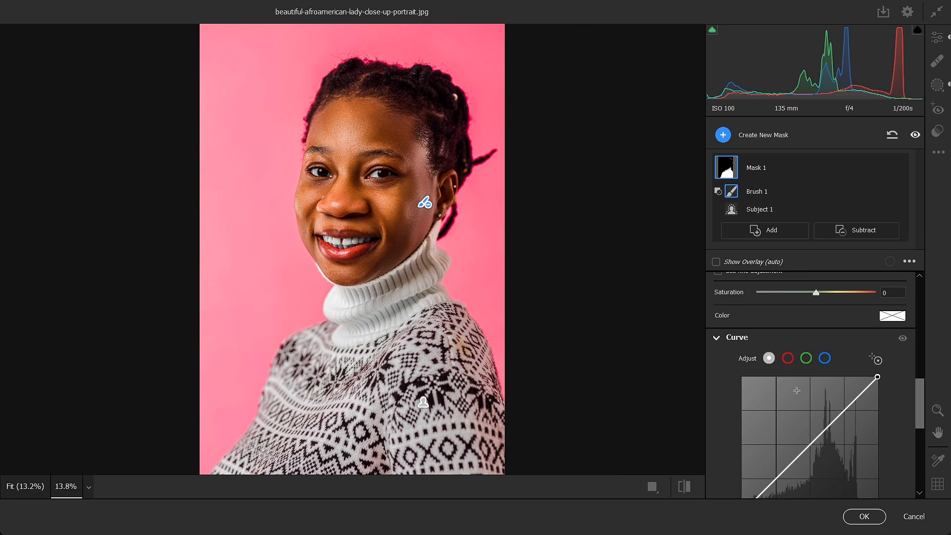
click(863, 516)
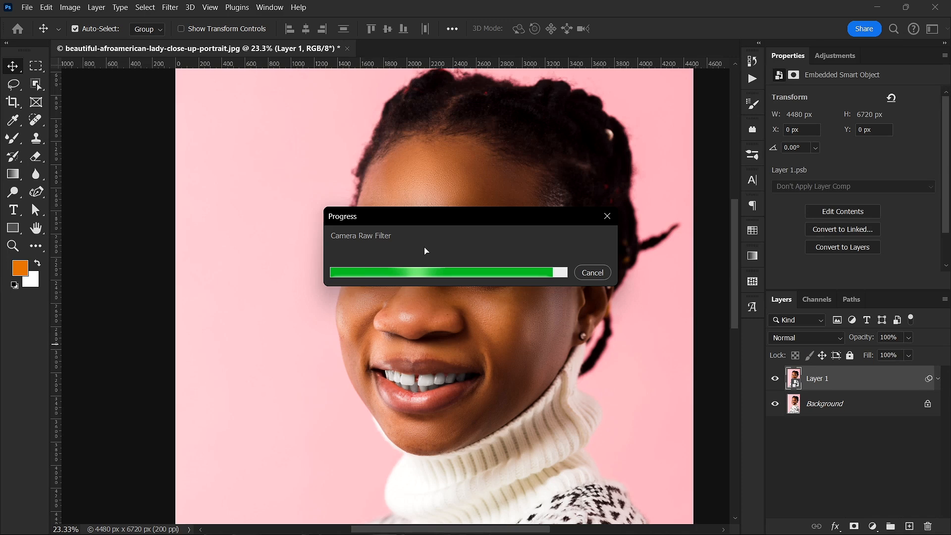